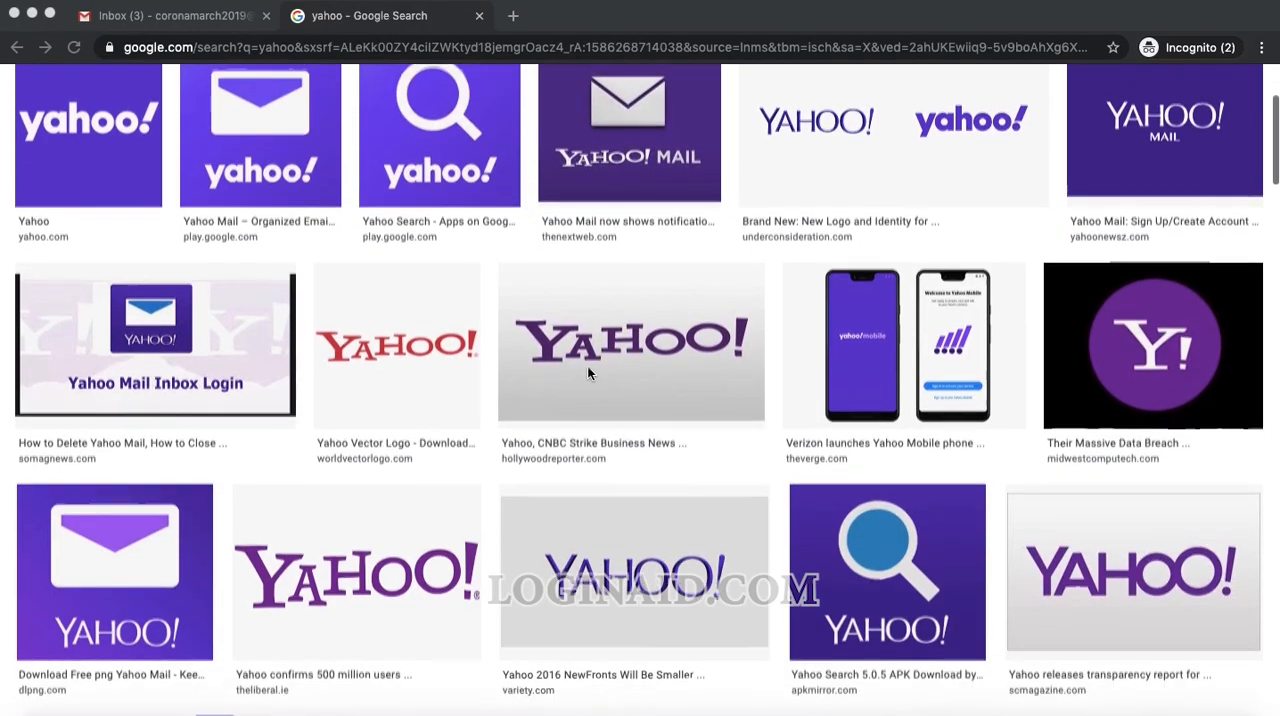
Browse the current page, then start a fresh browser tab for Yahoo
scroll("down", 3)
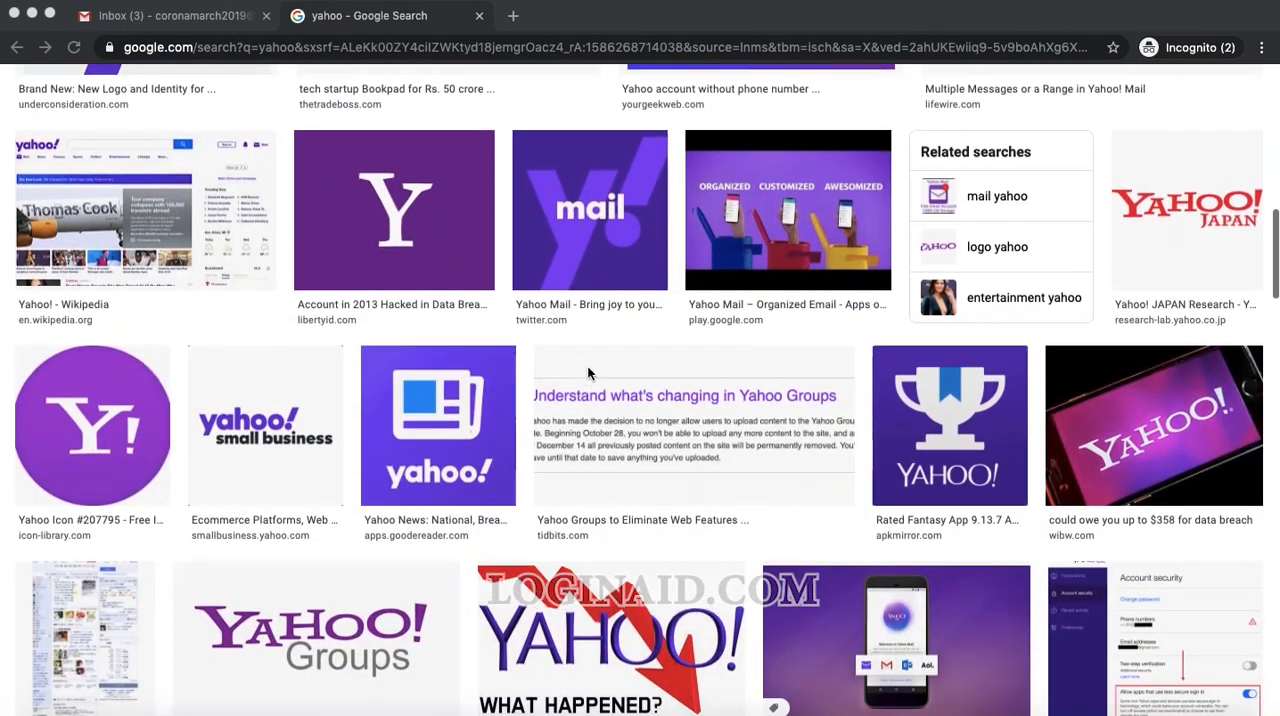
scroll("down", 3)
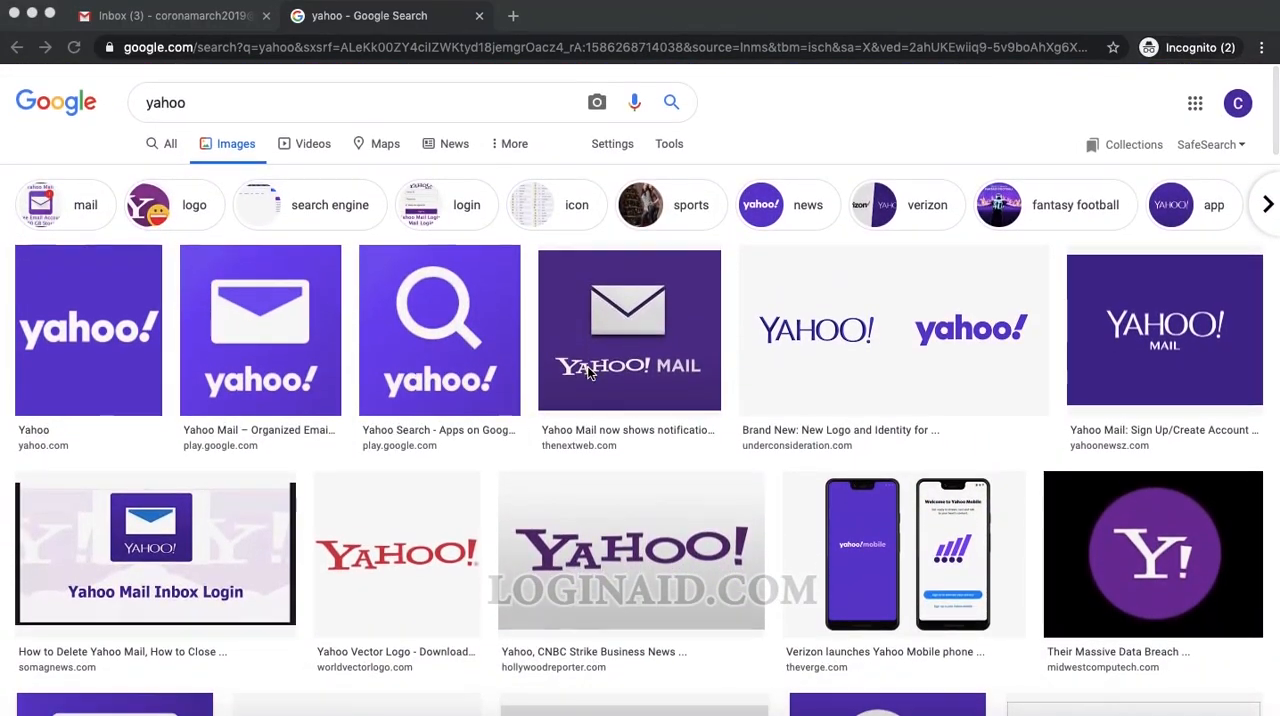
scroll("down", 3)
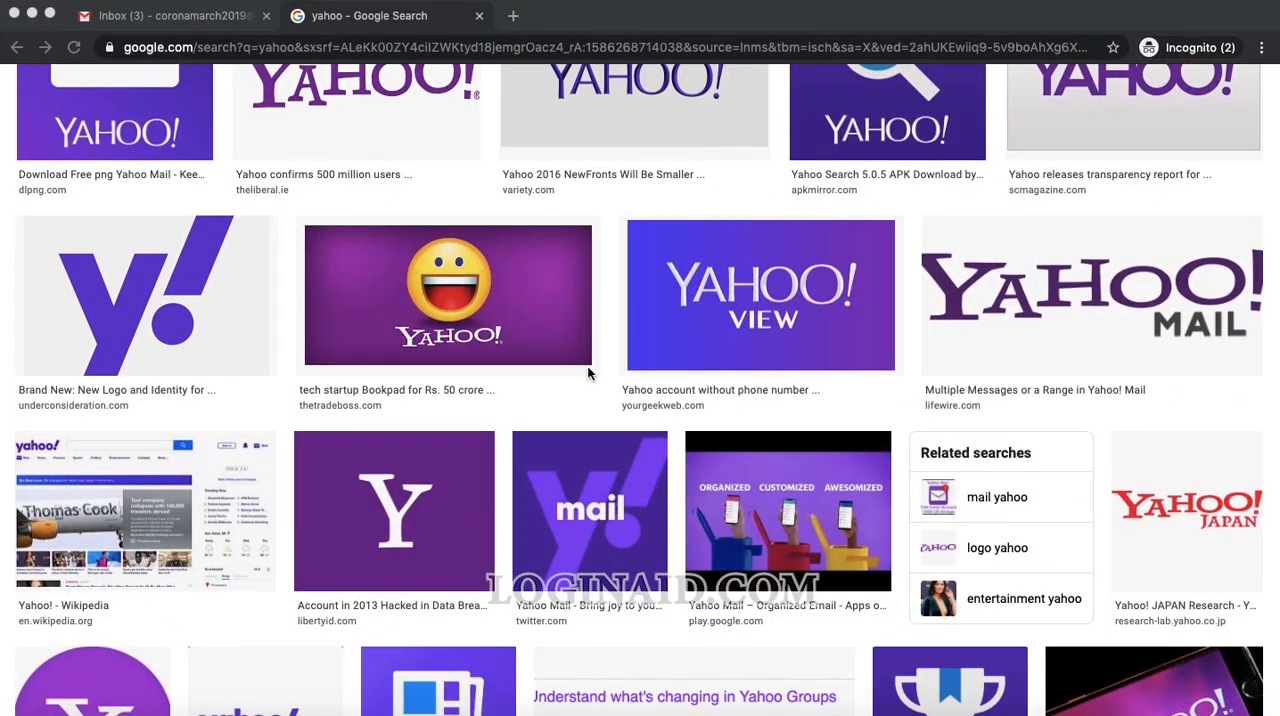
scroll("up", 3)
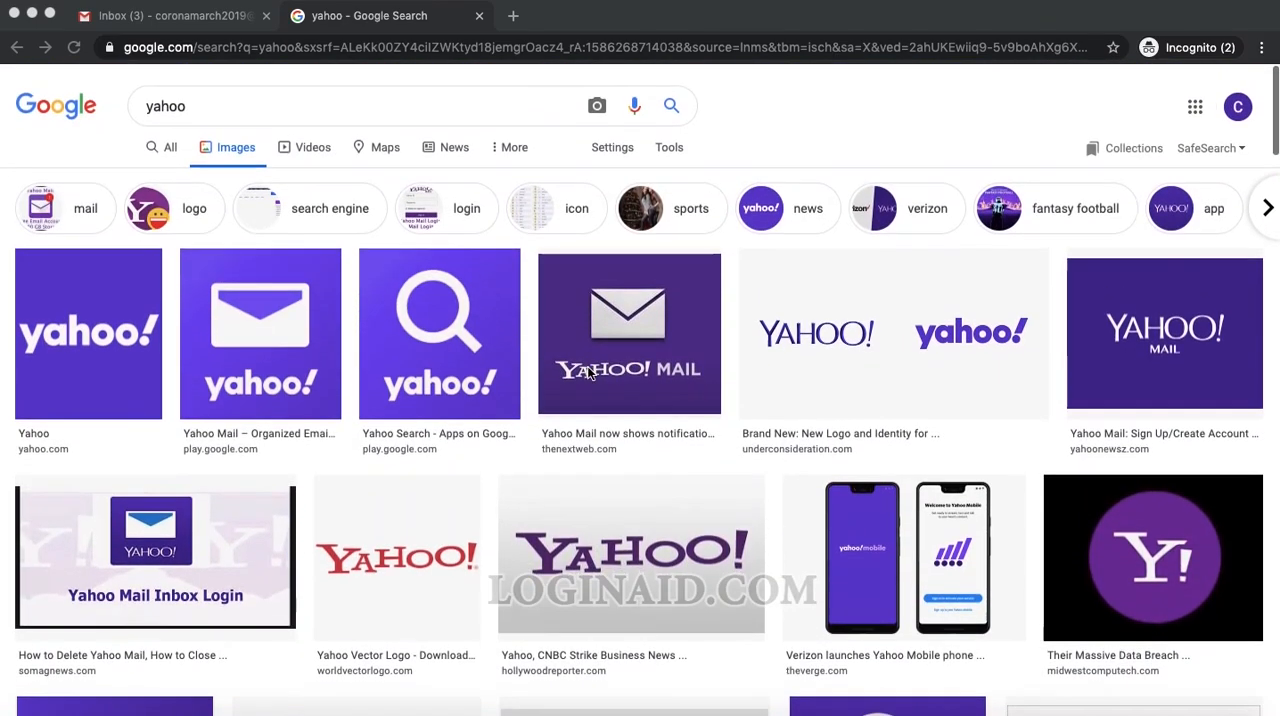
scroll("down", 3)
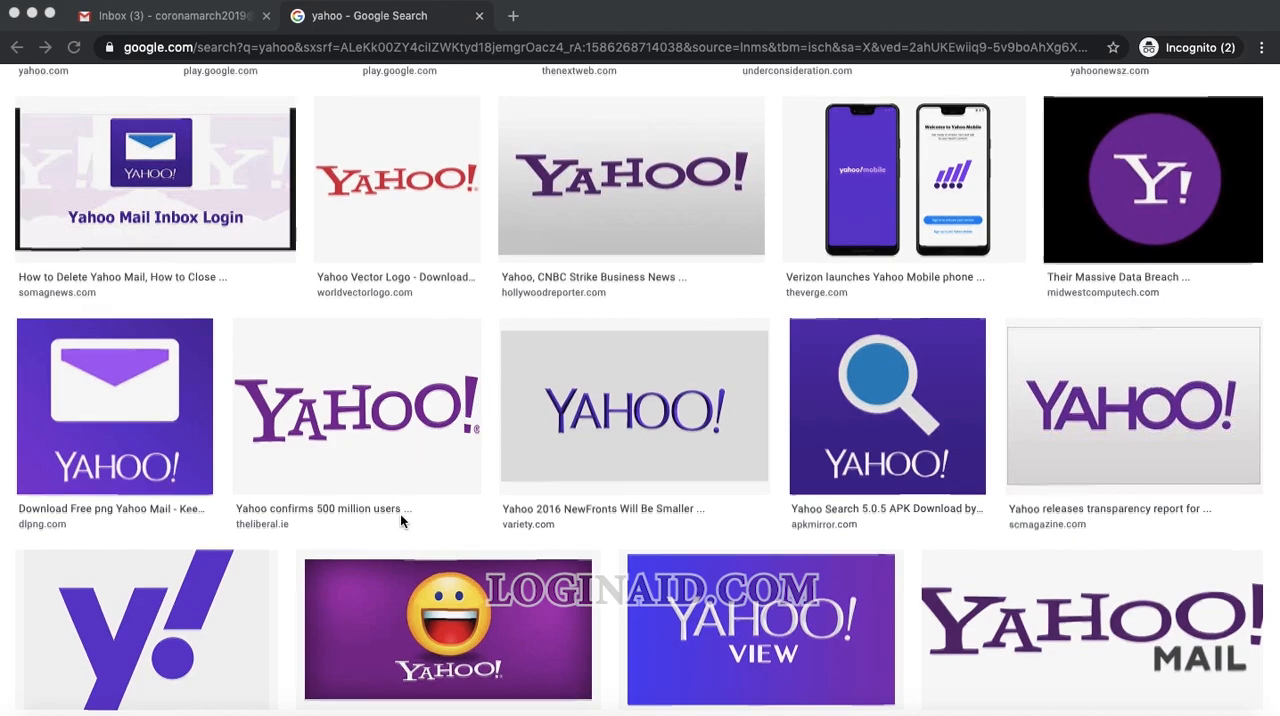
scroll("up", 3)
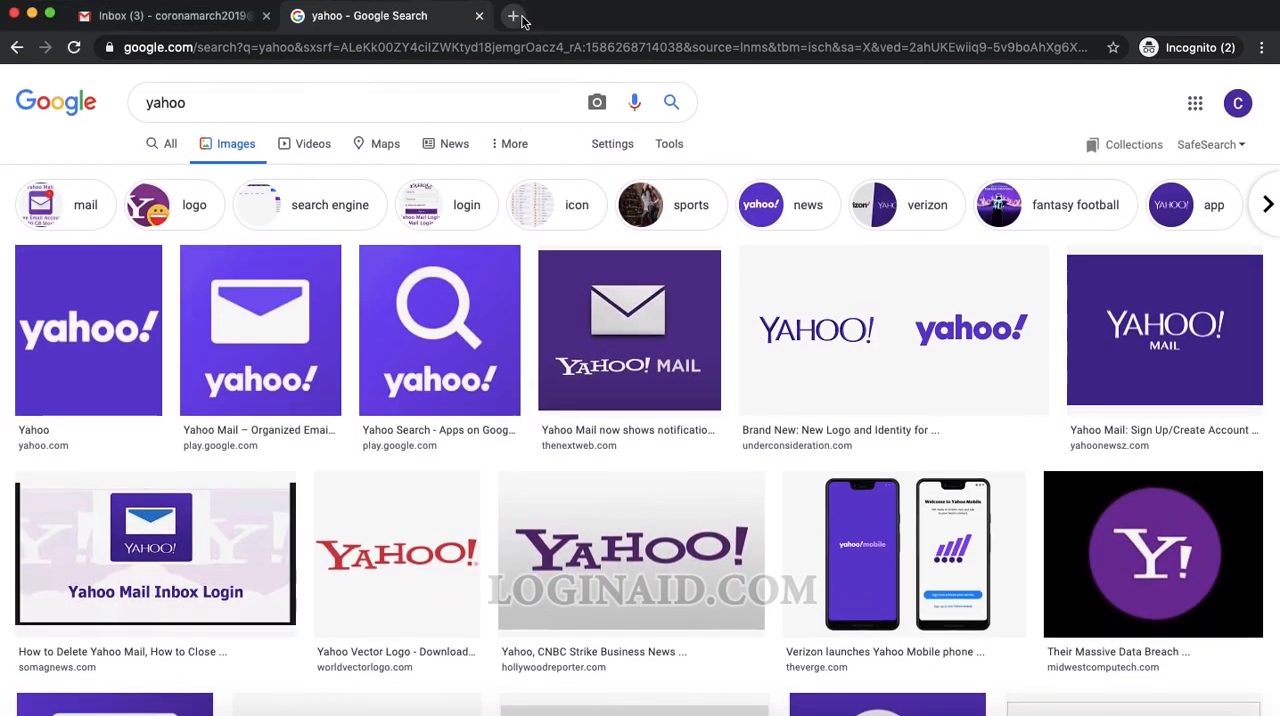
left_click(520, 14)
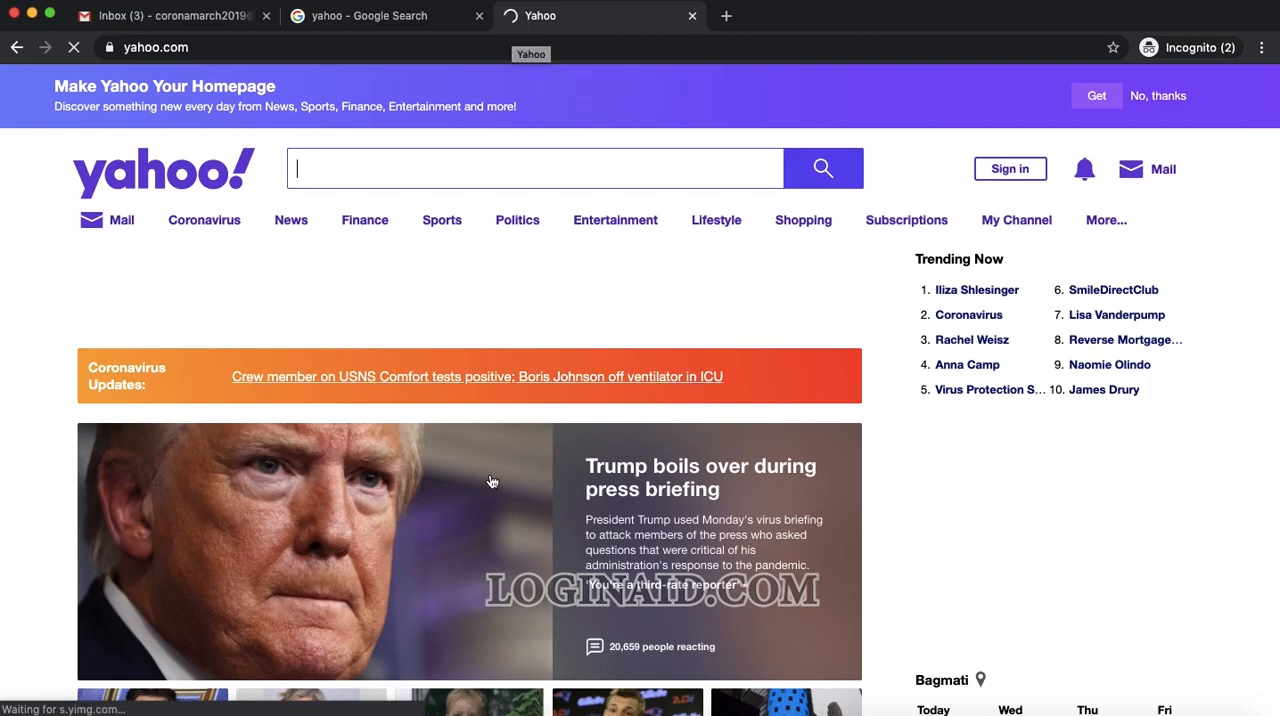
Browse the Yahoo homepage and go to its account sign-in page
scroll("down", 3)
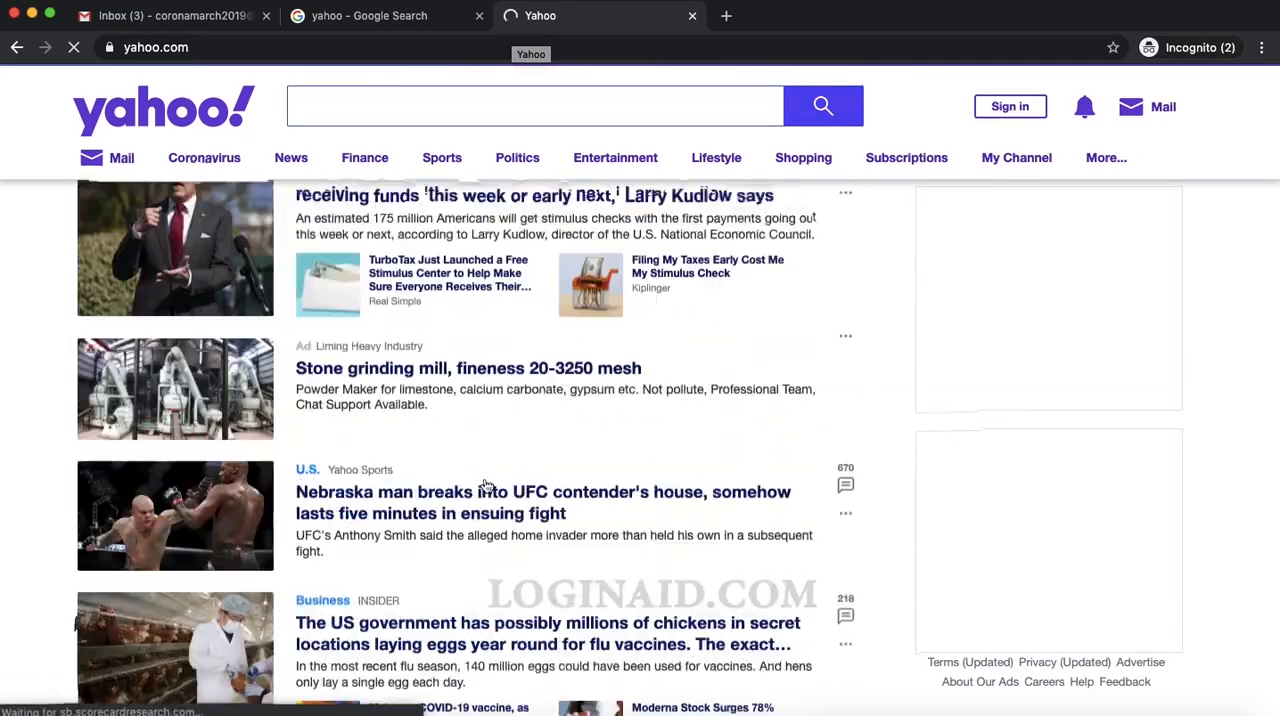
scroll("up", 3)
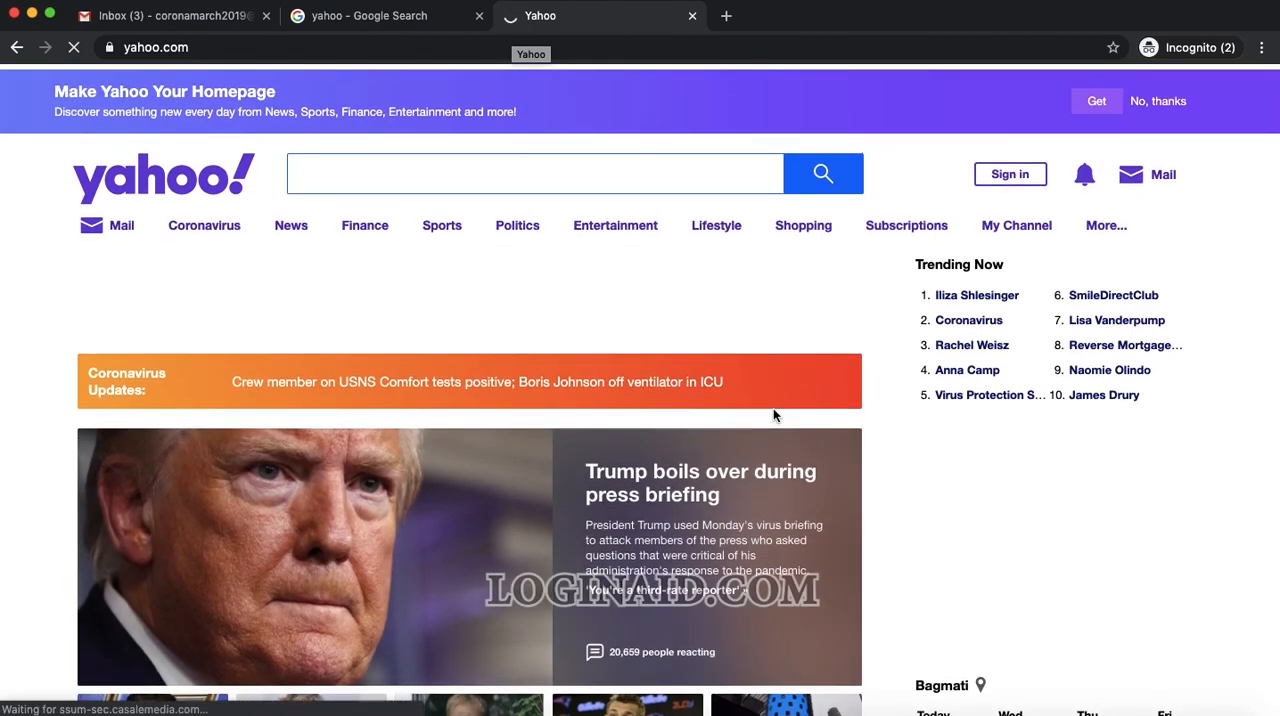
left_click(1008, 168)
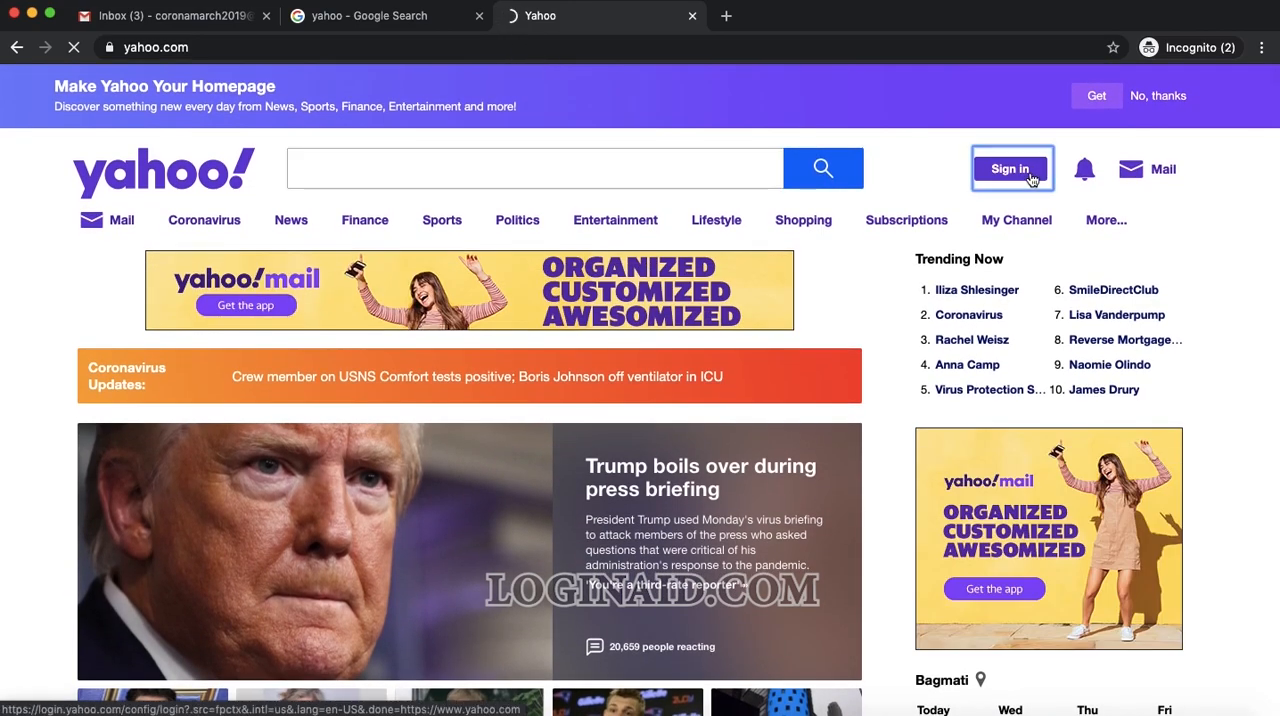
left_click(1010, 168)
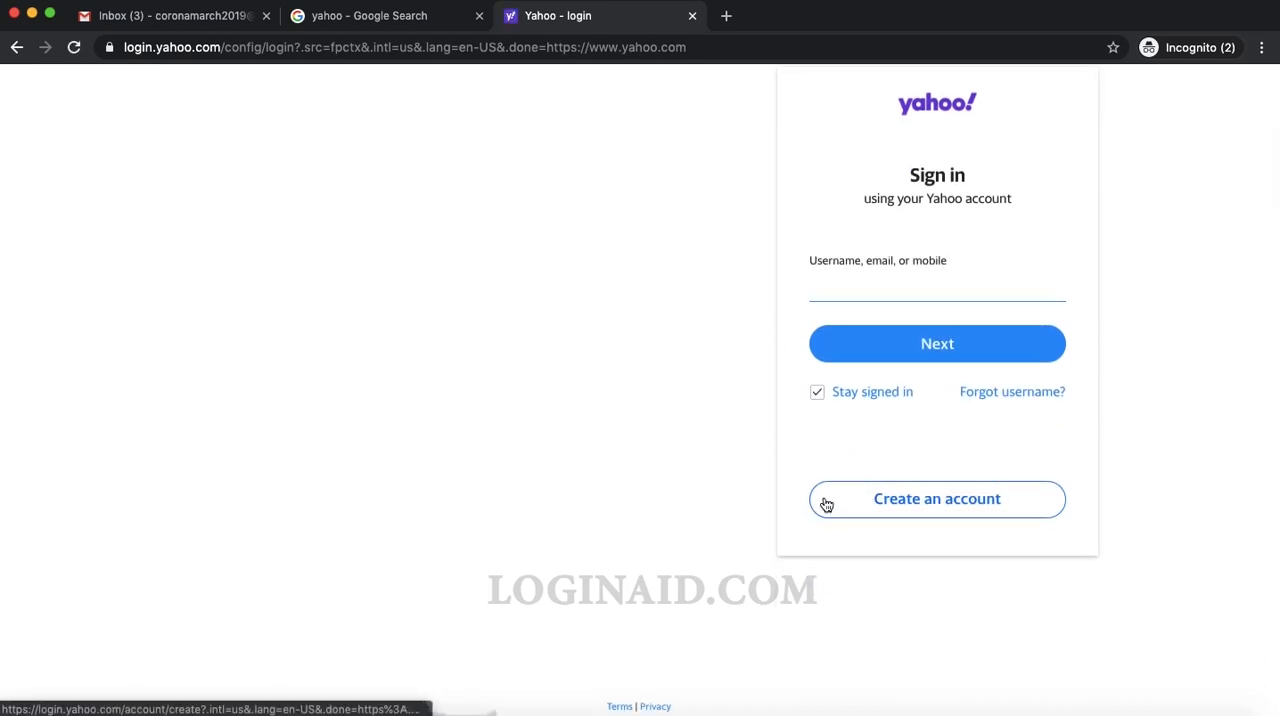
Start a new Yahoo account and enter the name Corona March
left_click(936, 498)
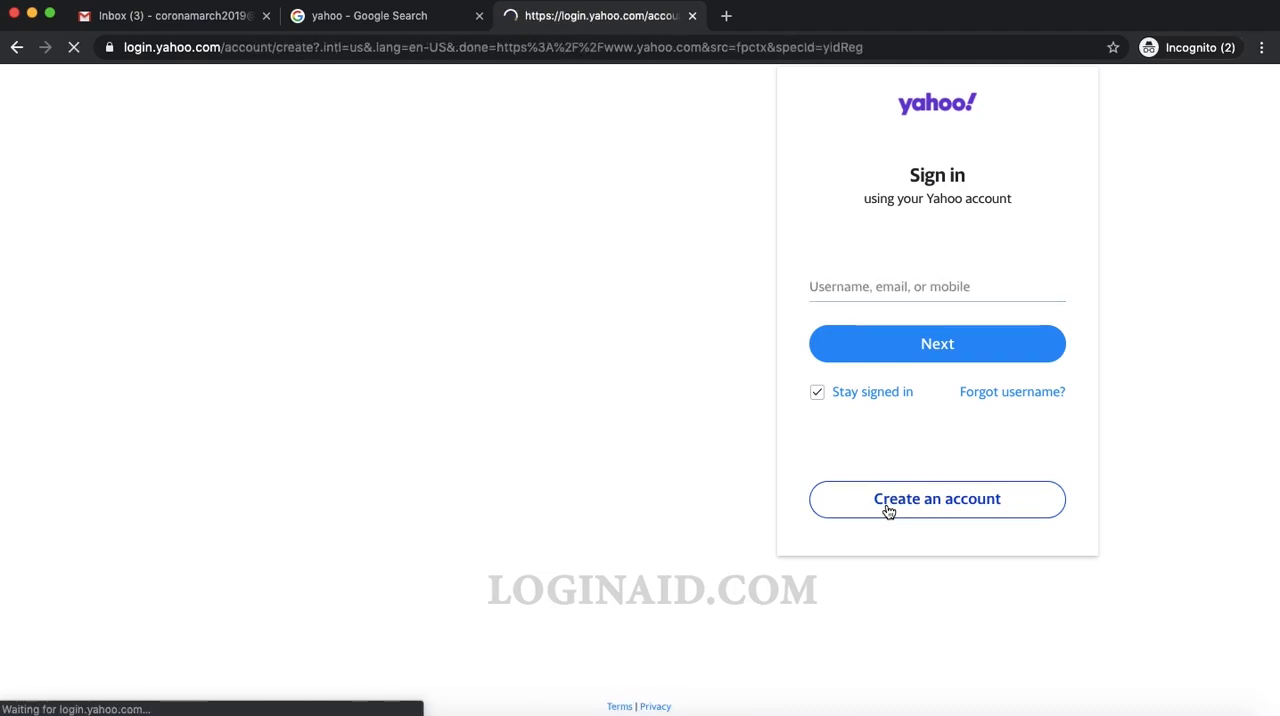
left_click(936, 500)
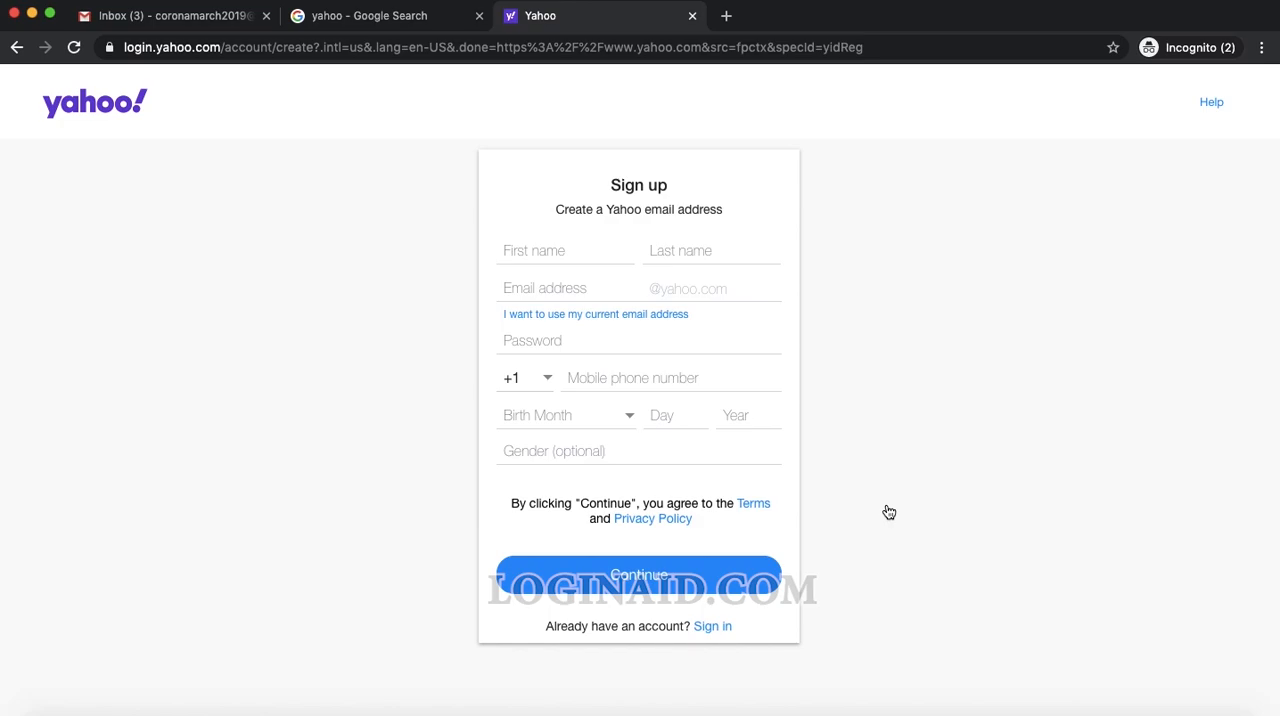
mouse_move(436, 396)
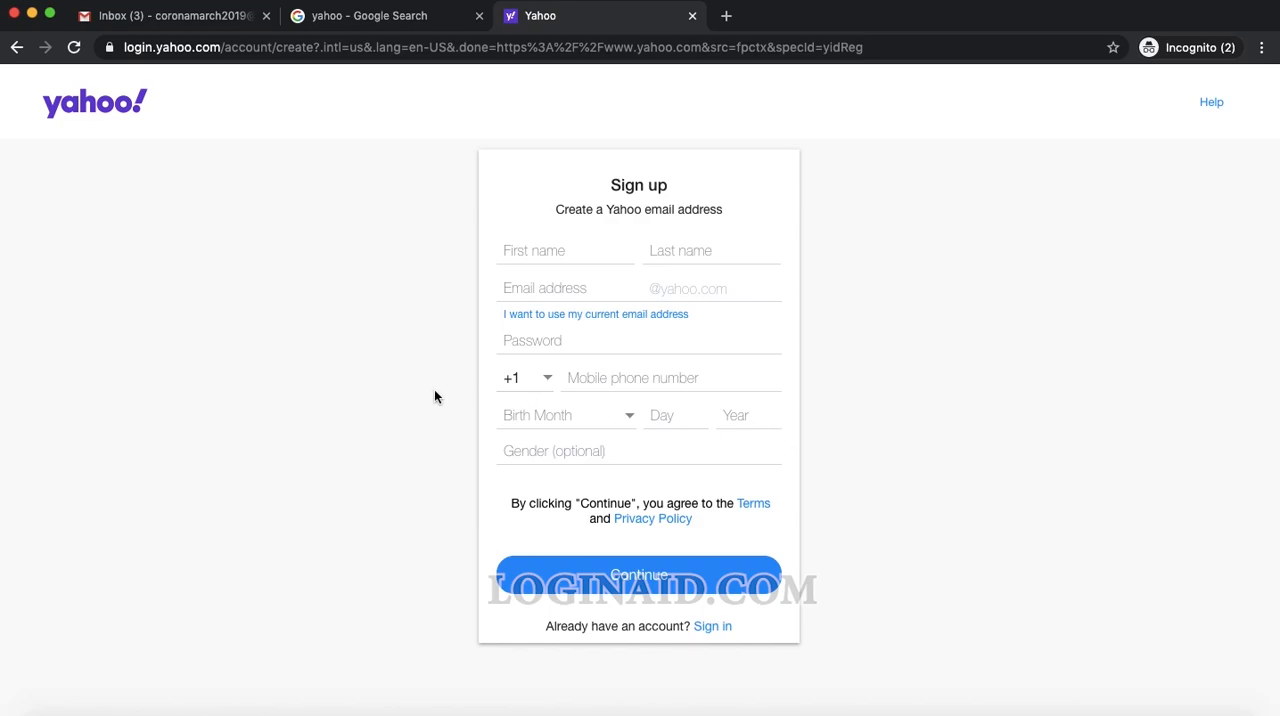
scroll("up", 3)
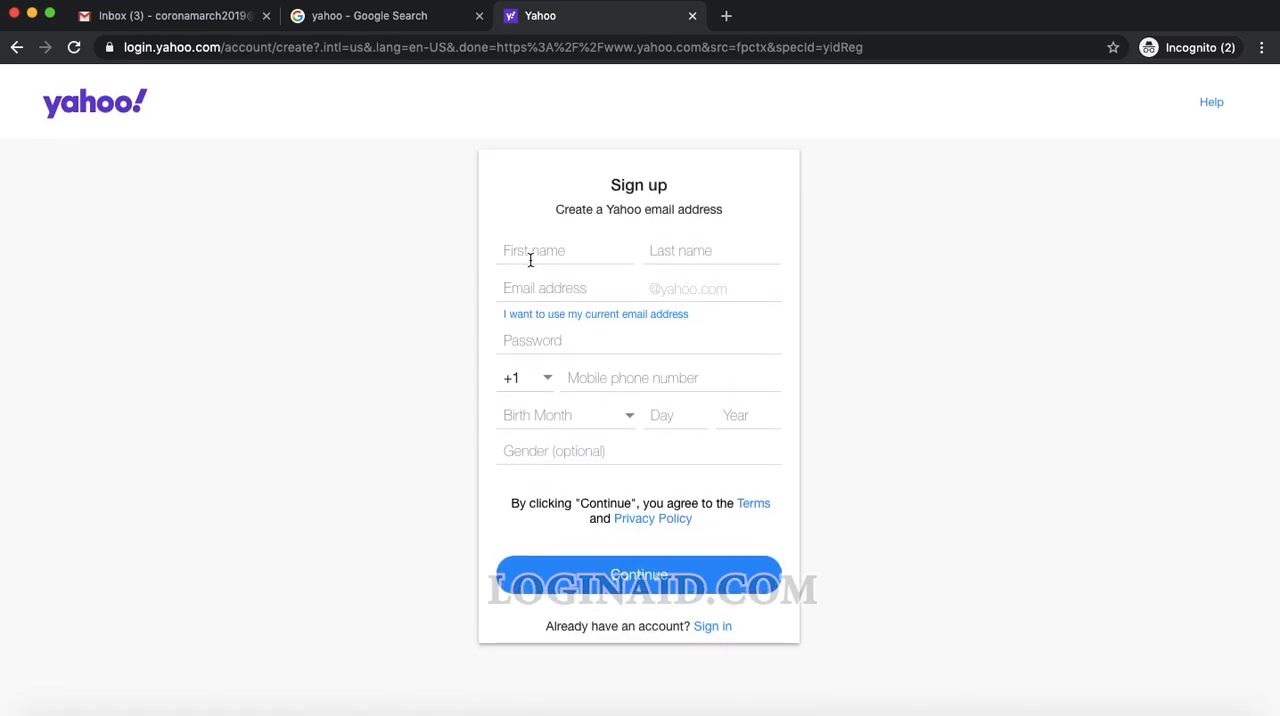
type("Co")
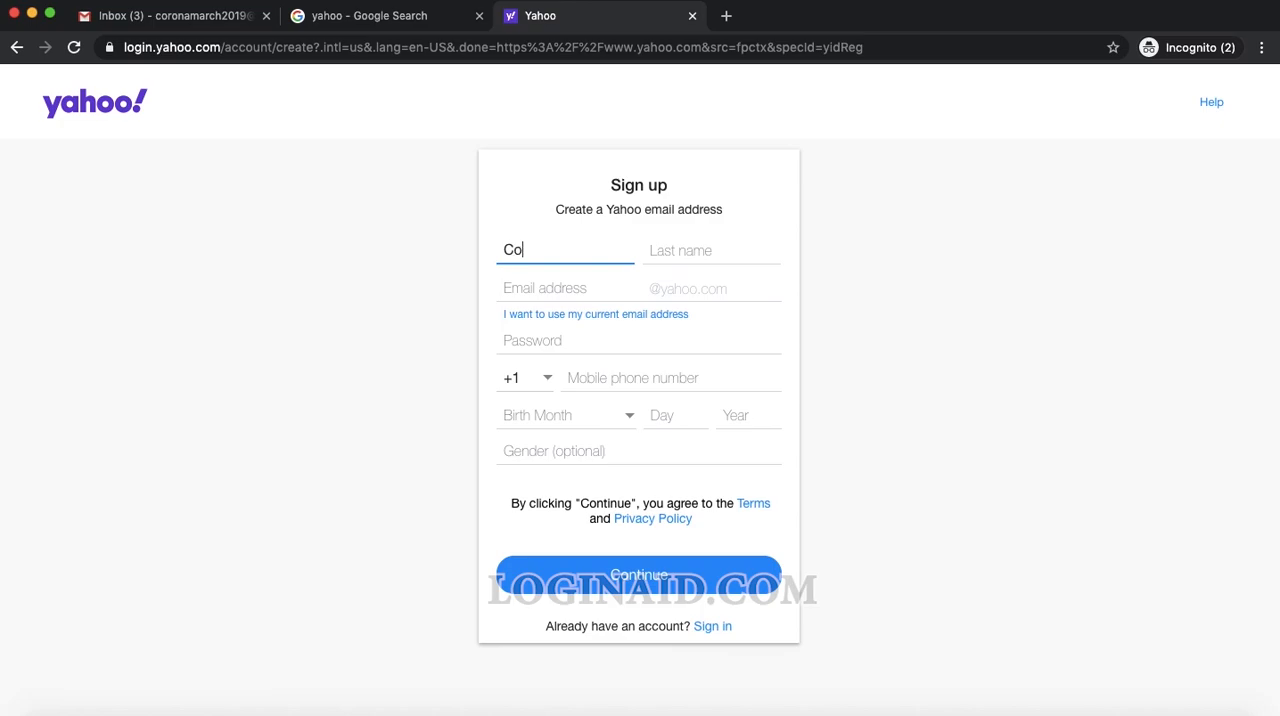
type("rona")
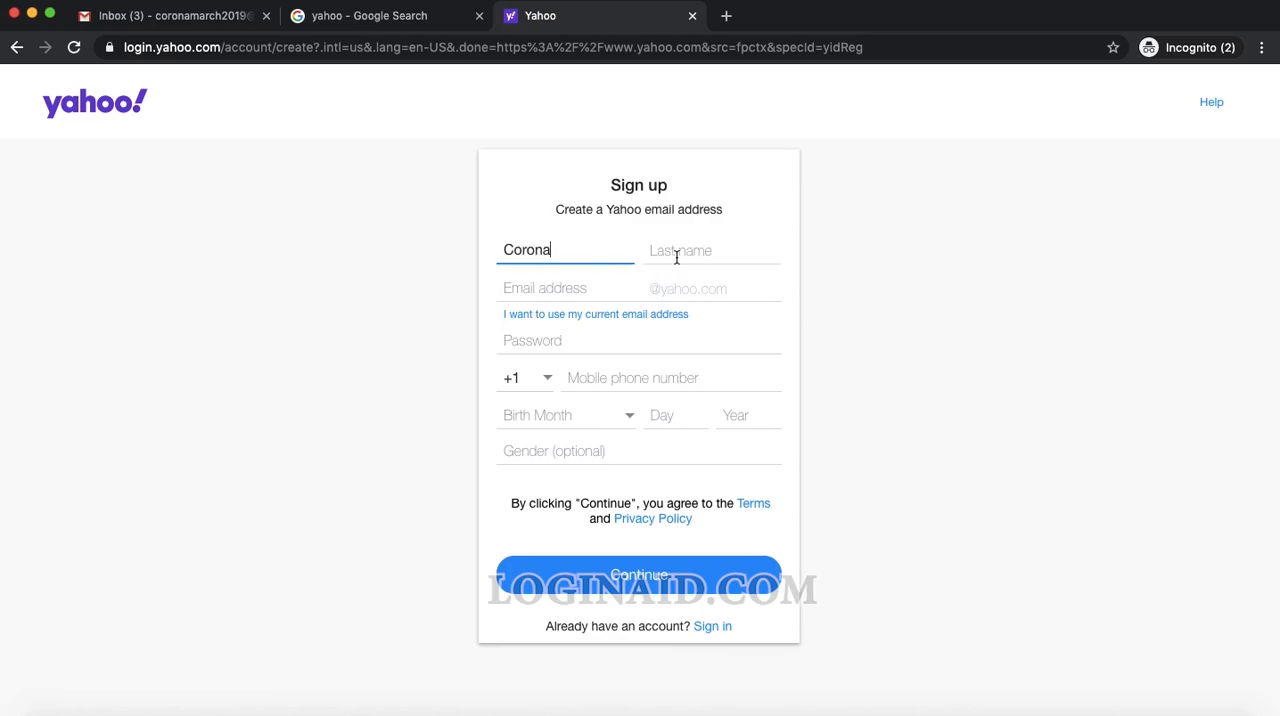
type("M")
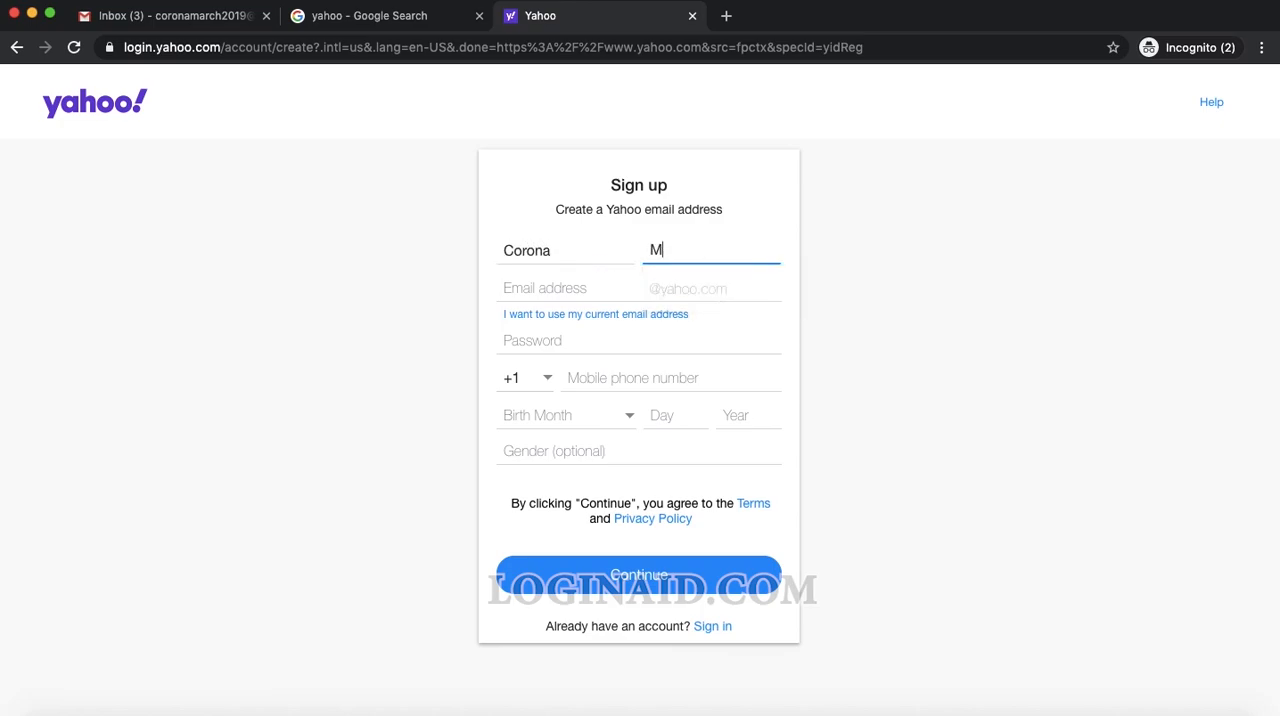
type("arch")
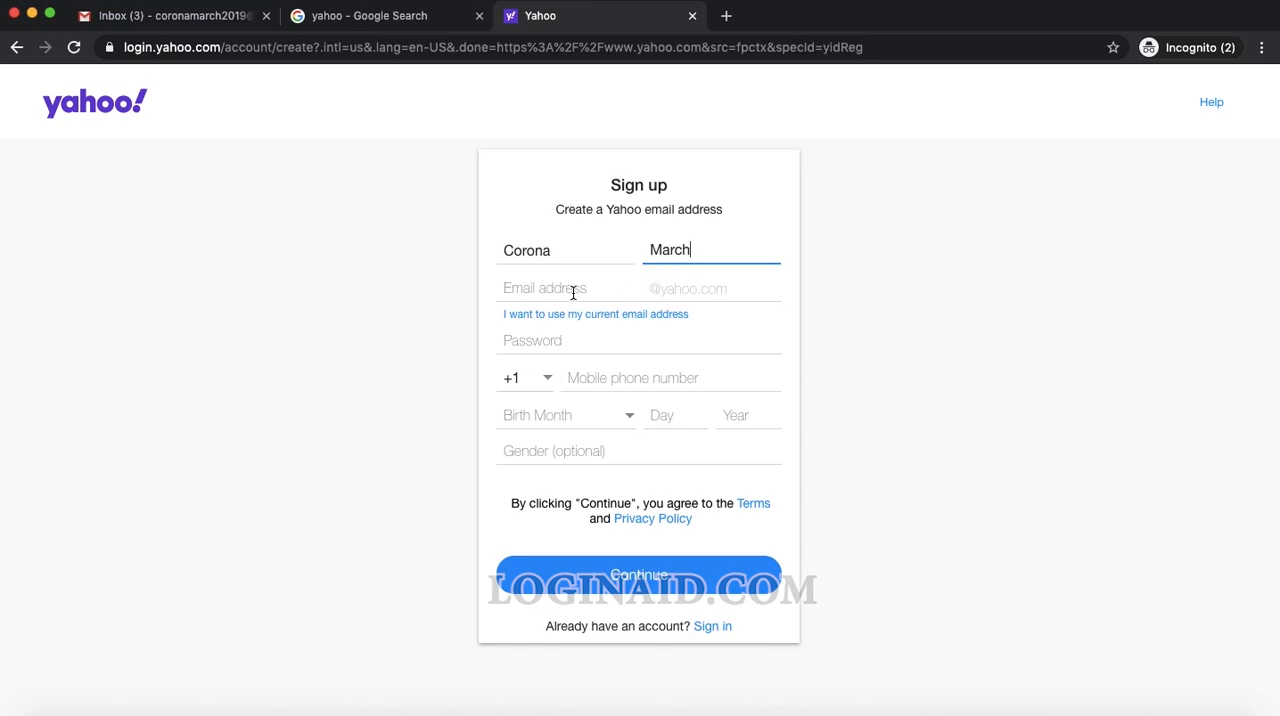
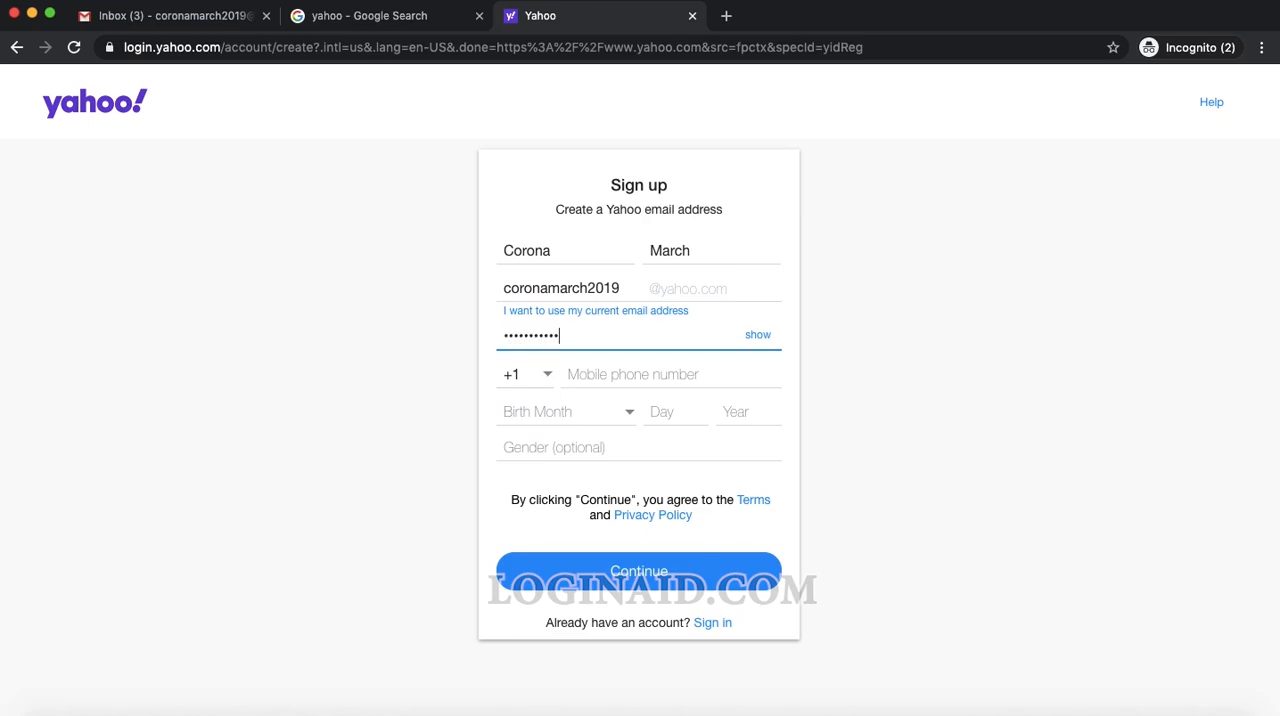
Set the birth date to January 1, 1995 and the gender to Male
left_click(564, 412)
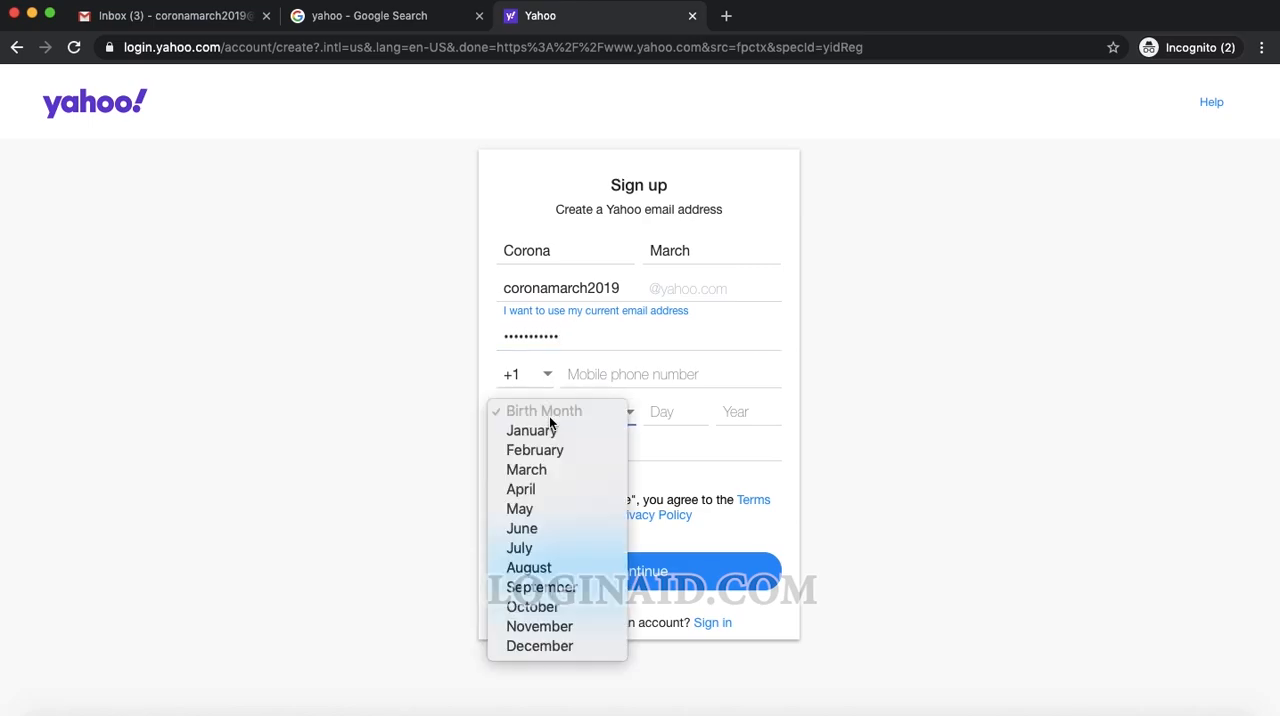
mouse_move(512, 416)
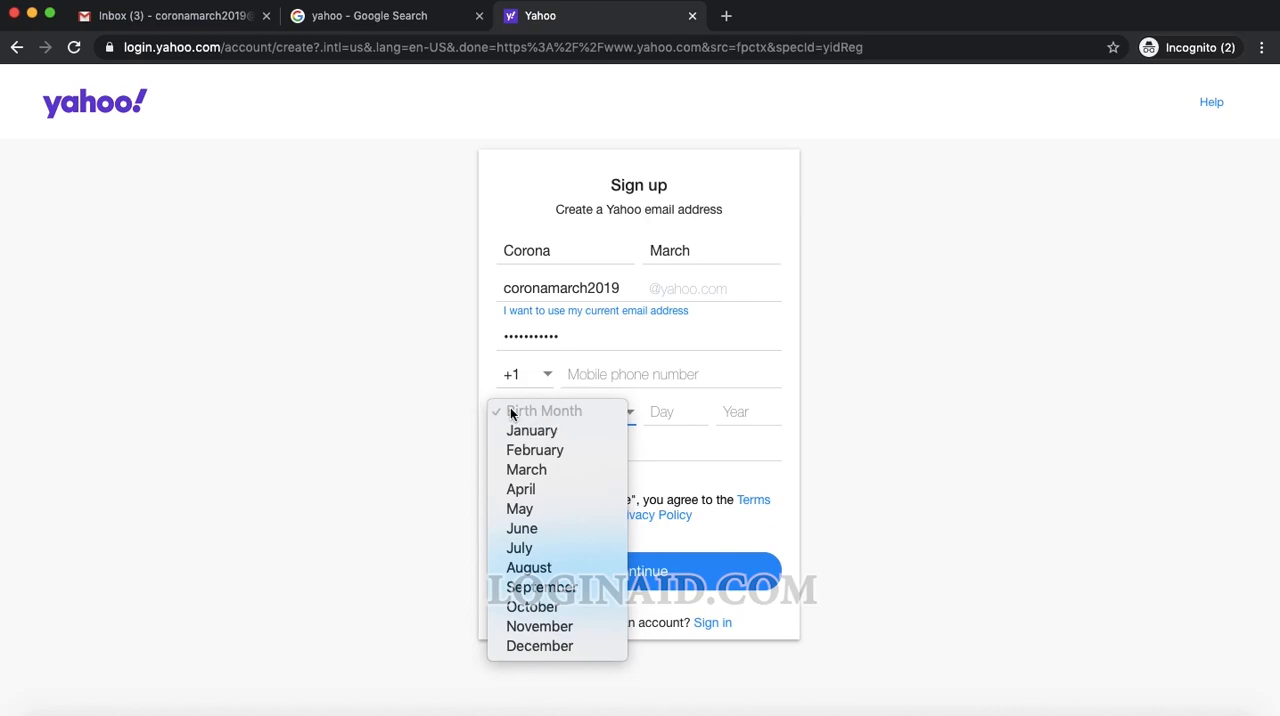
mouse_move(532, 430)
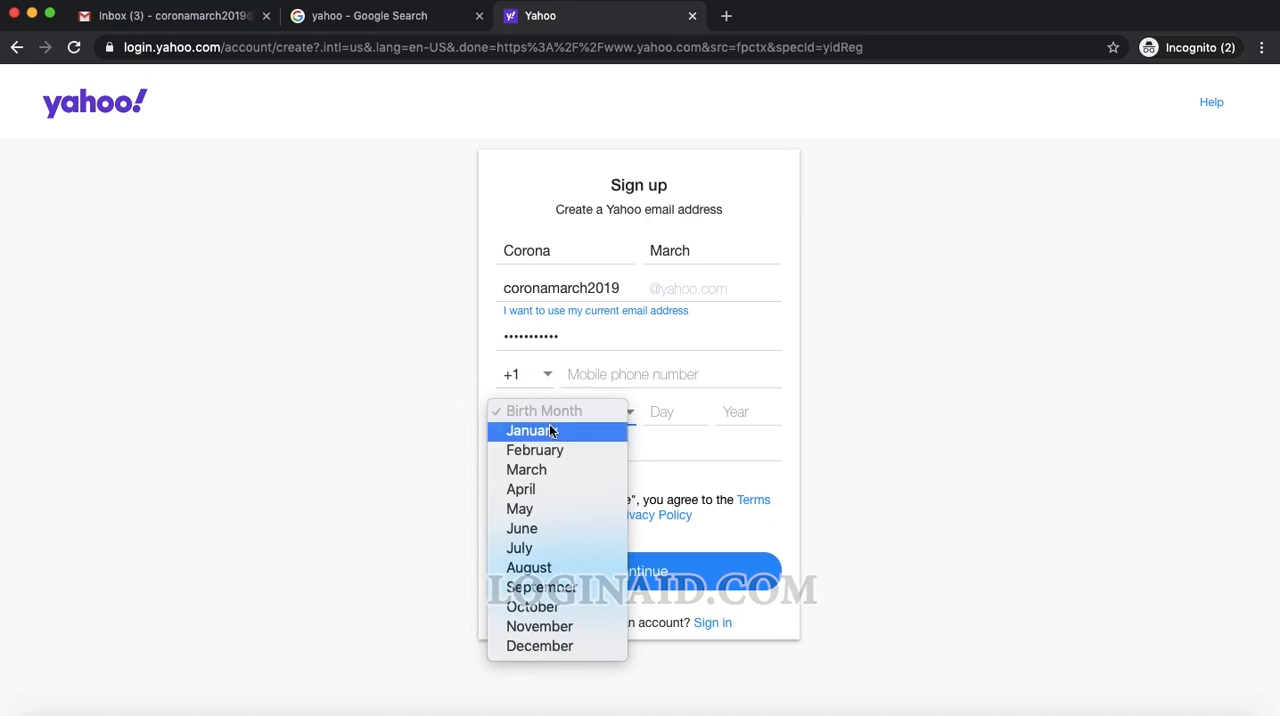
left_click(530, 430)
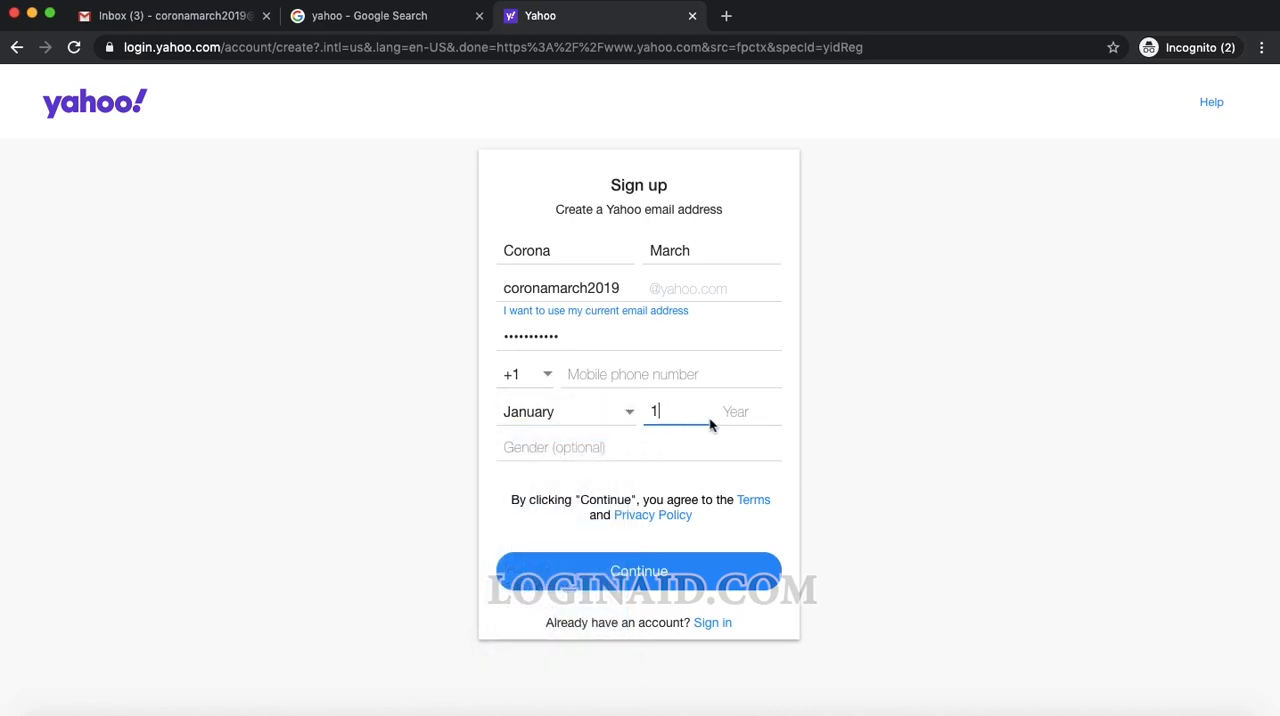
type("995")
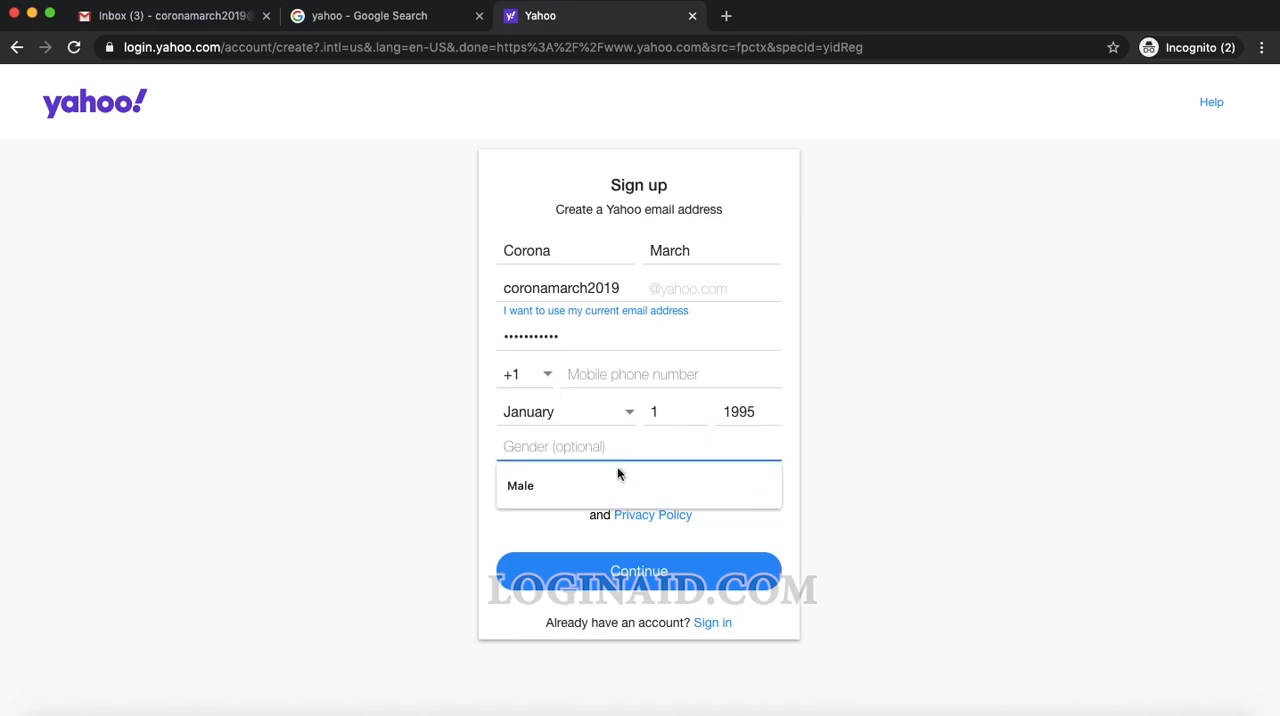
left_click(520, 484)
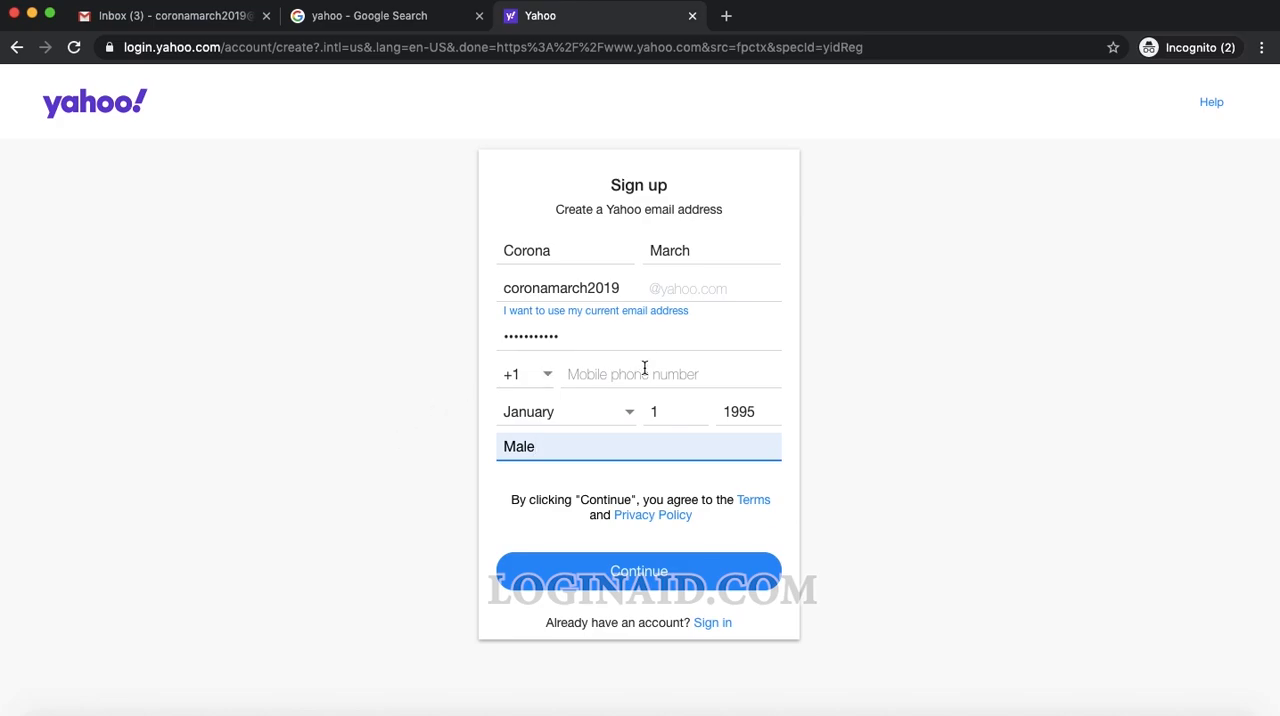
mouse_move(640, 572)
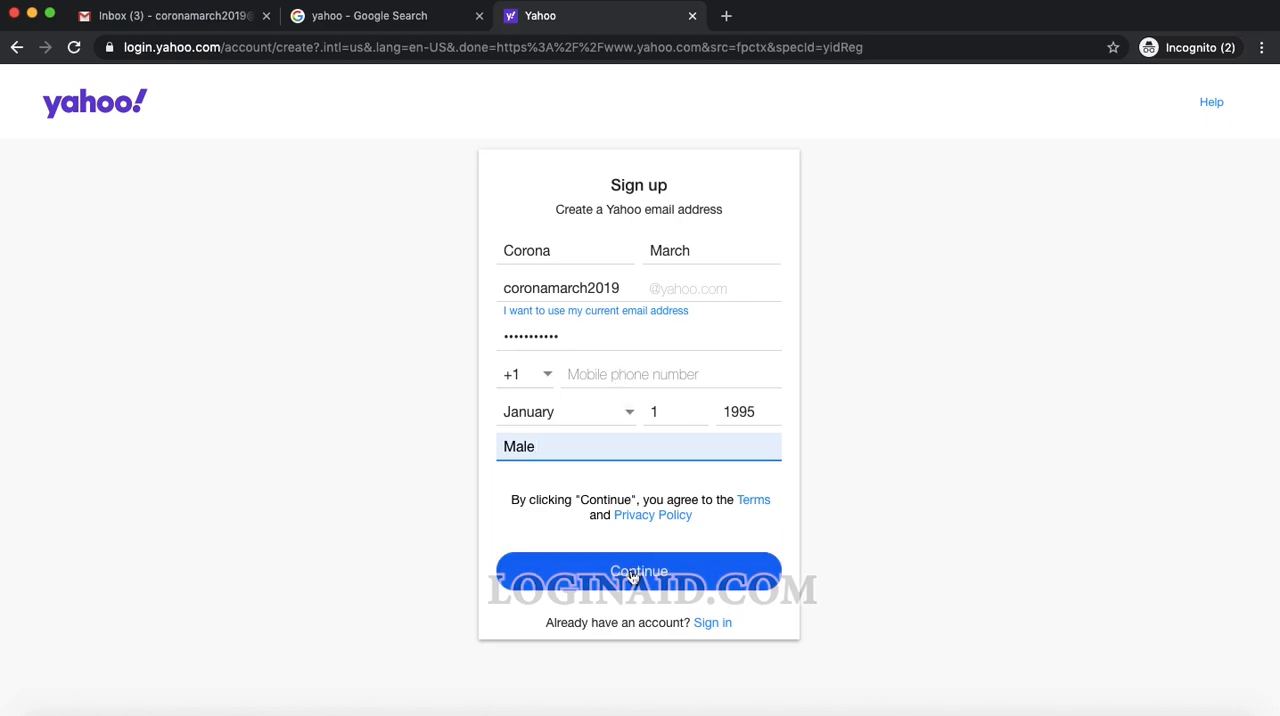
Attempt to submit, then enter the phone number with Nepal's +977 country code
left_click(640, 572)
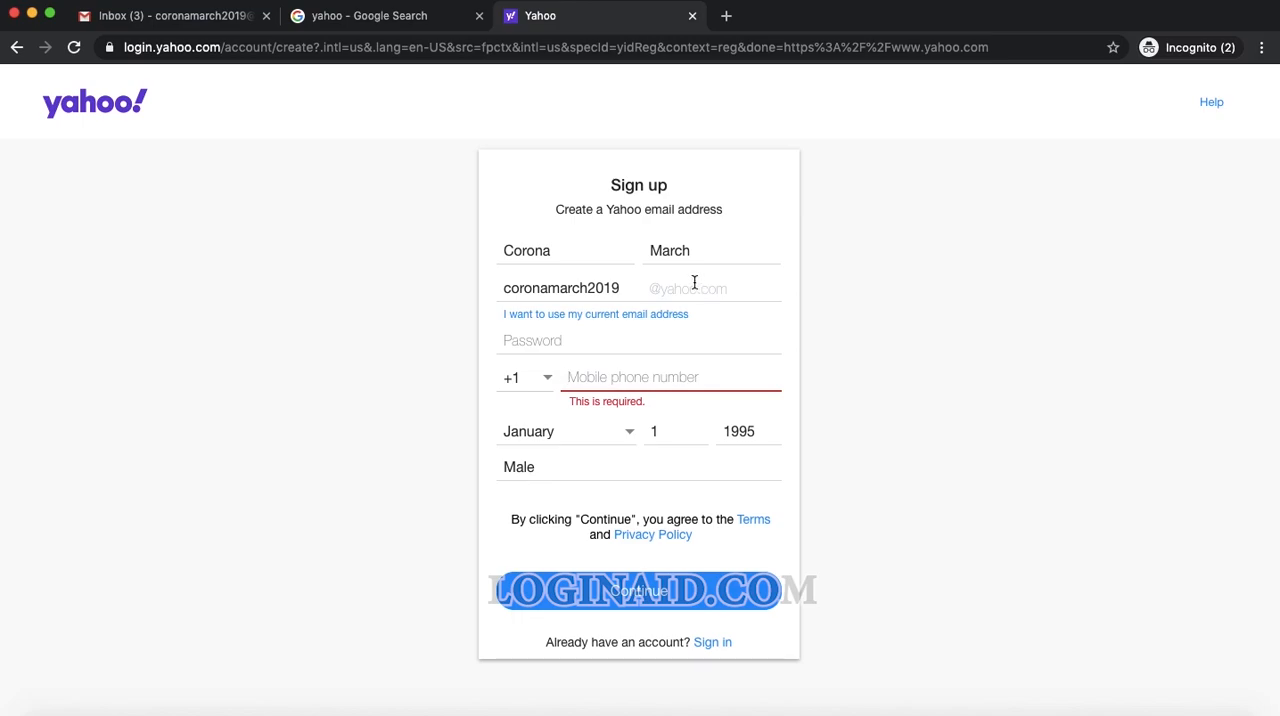
mouse_move(656, 368)
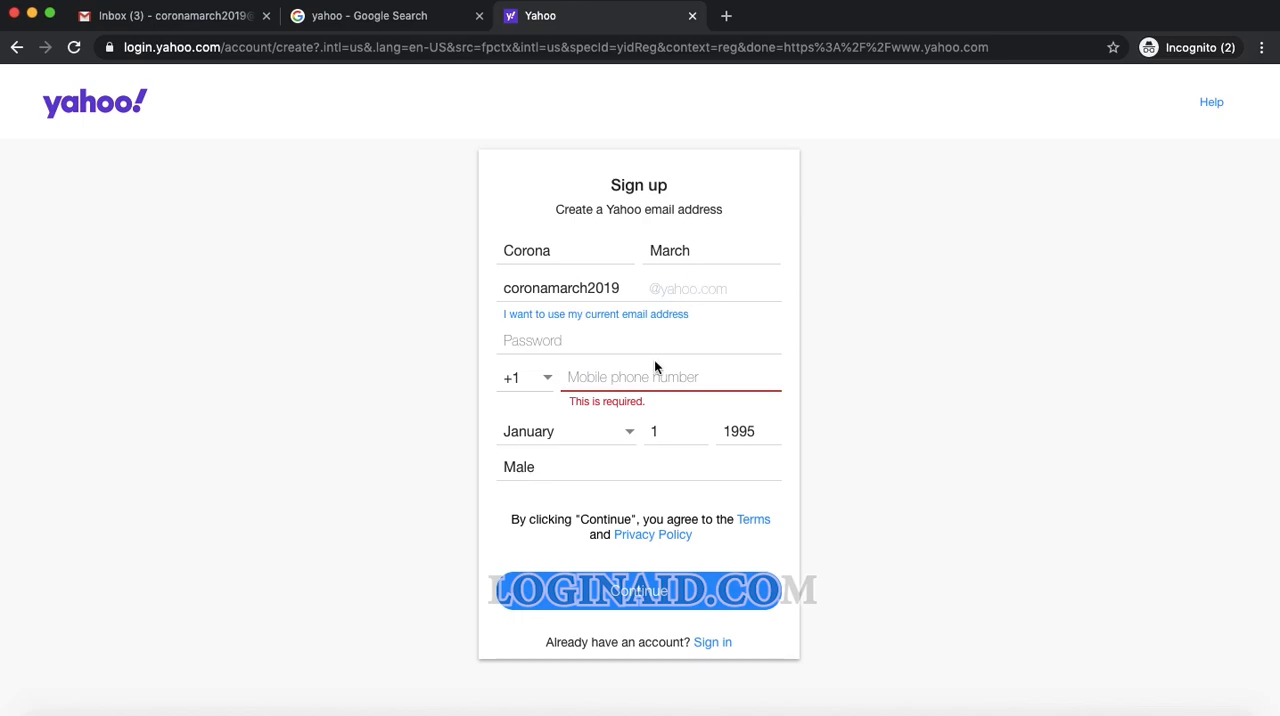
left_click(524, 376)
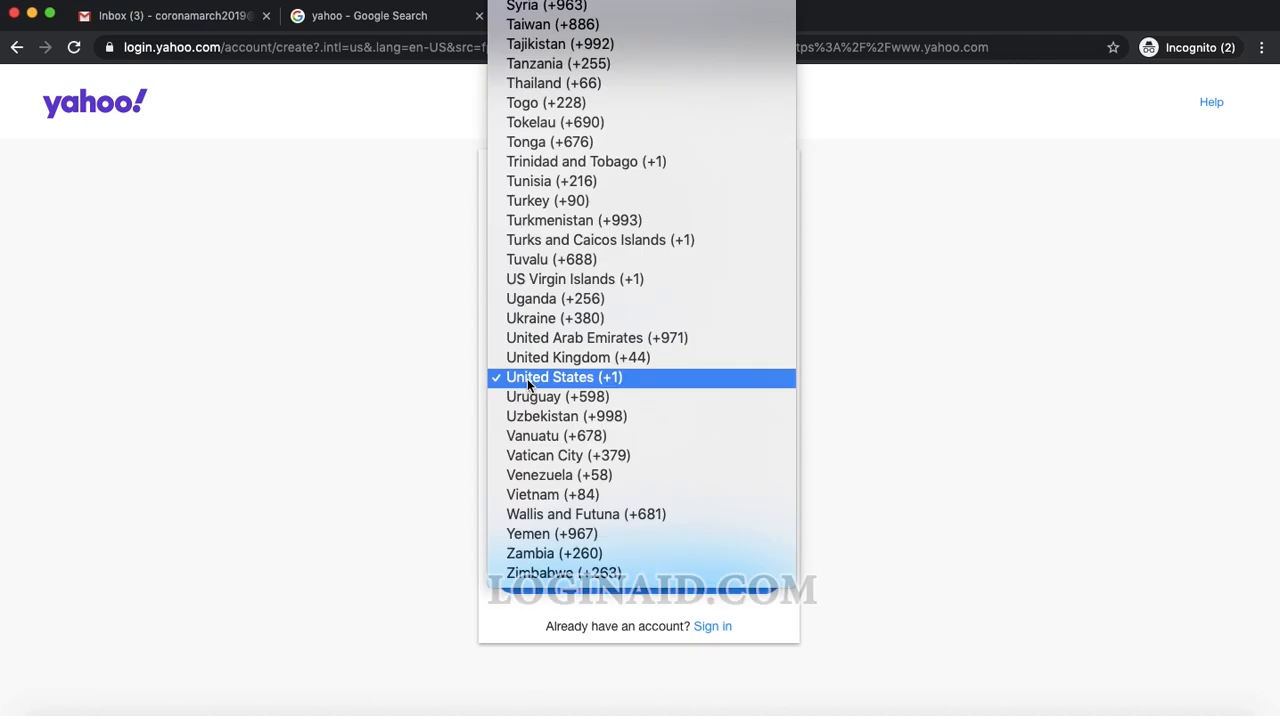
scroll("up", 3)
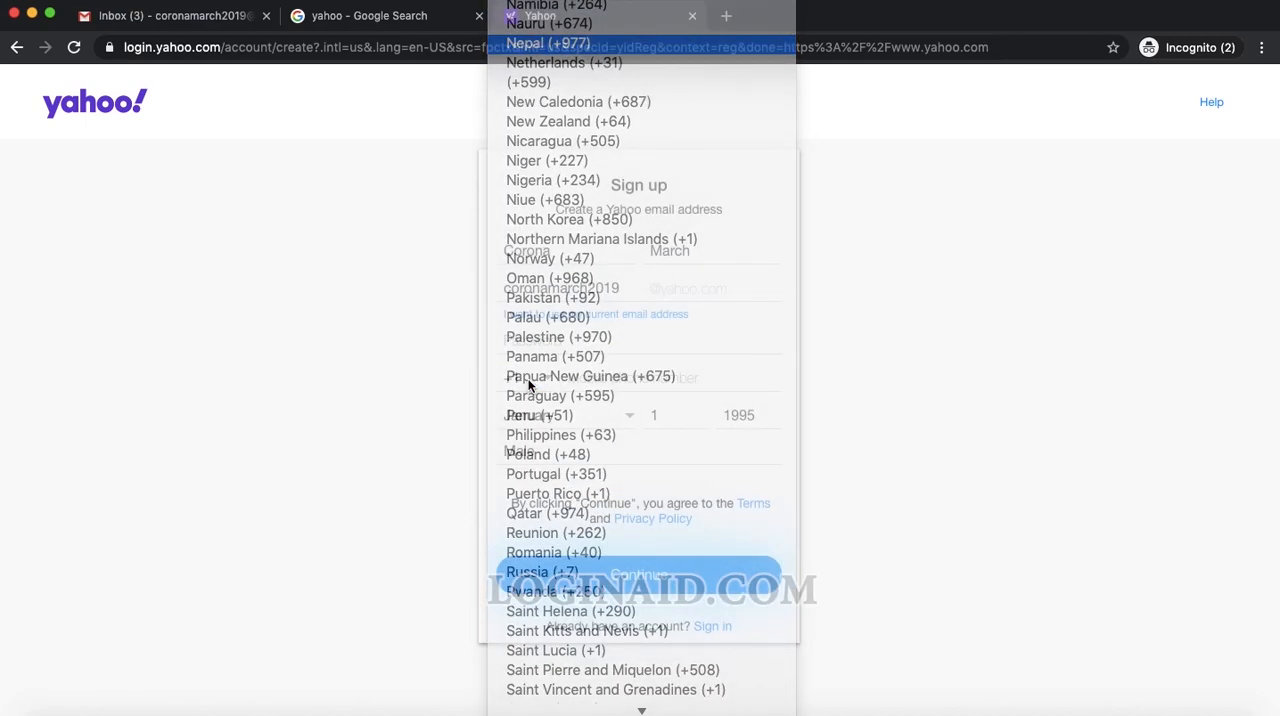
left_click(548, 42)
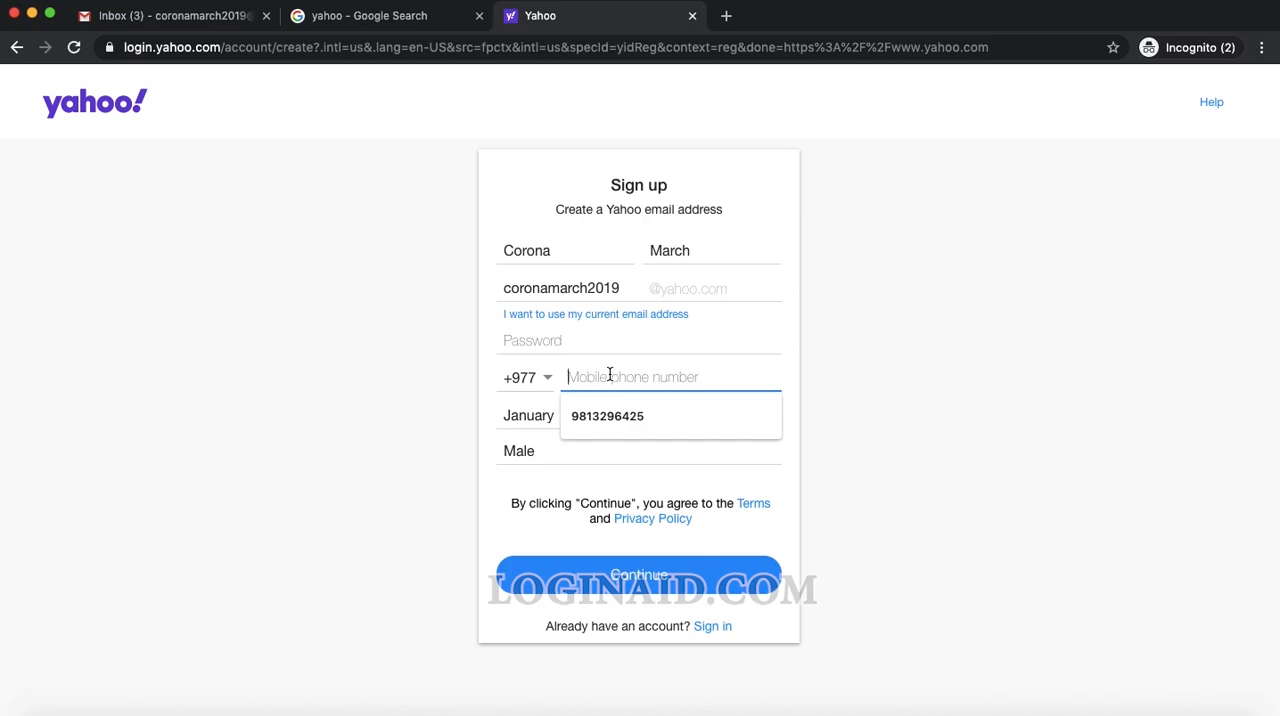
left_click(640, 576)
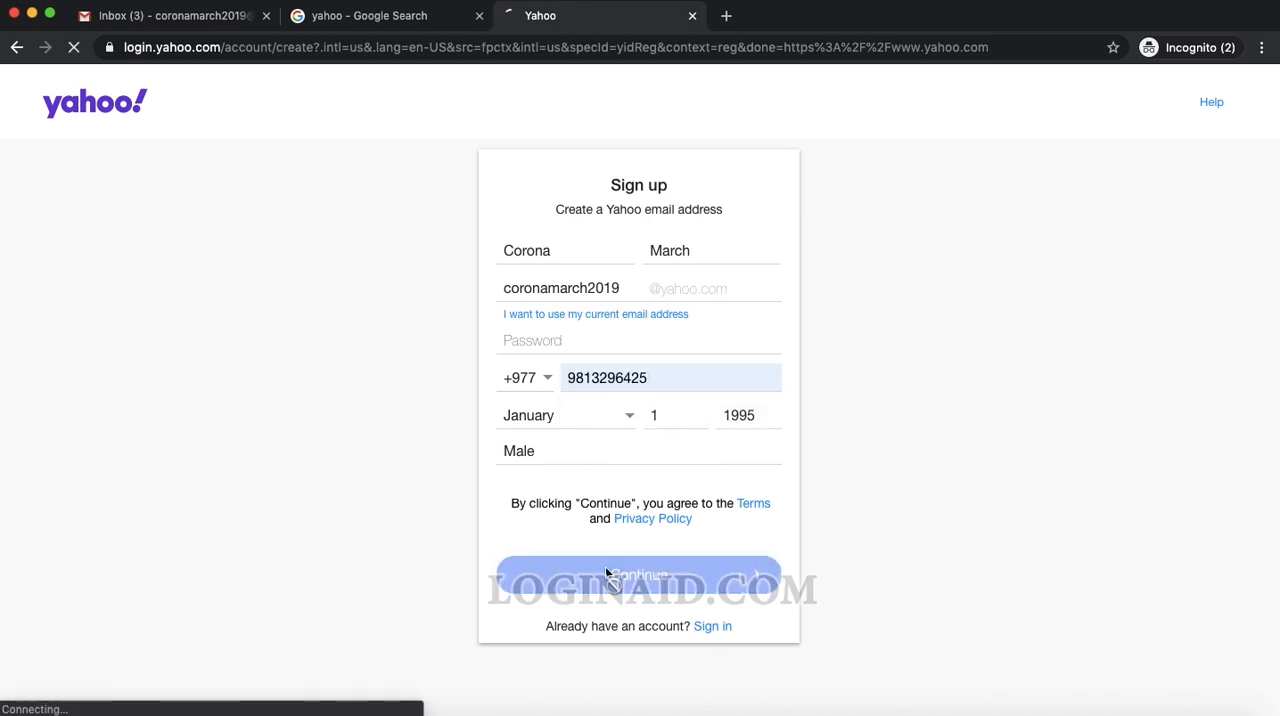
Re-enter the required password and submit the form, reaching phone verification
left_click(638, 572)
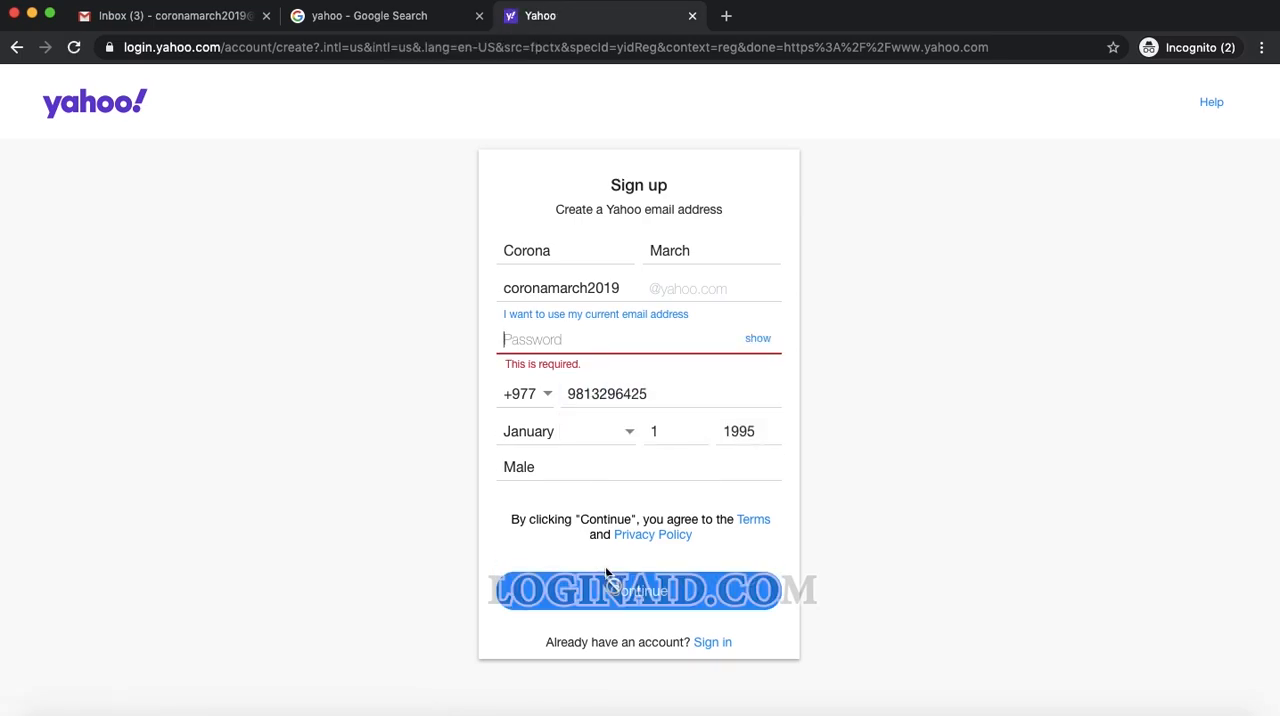
left_click(600, 340)
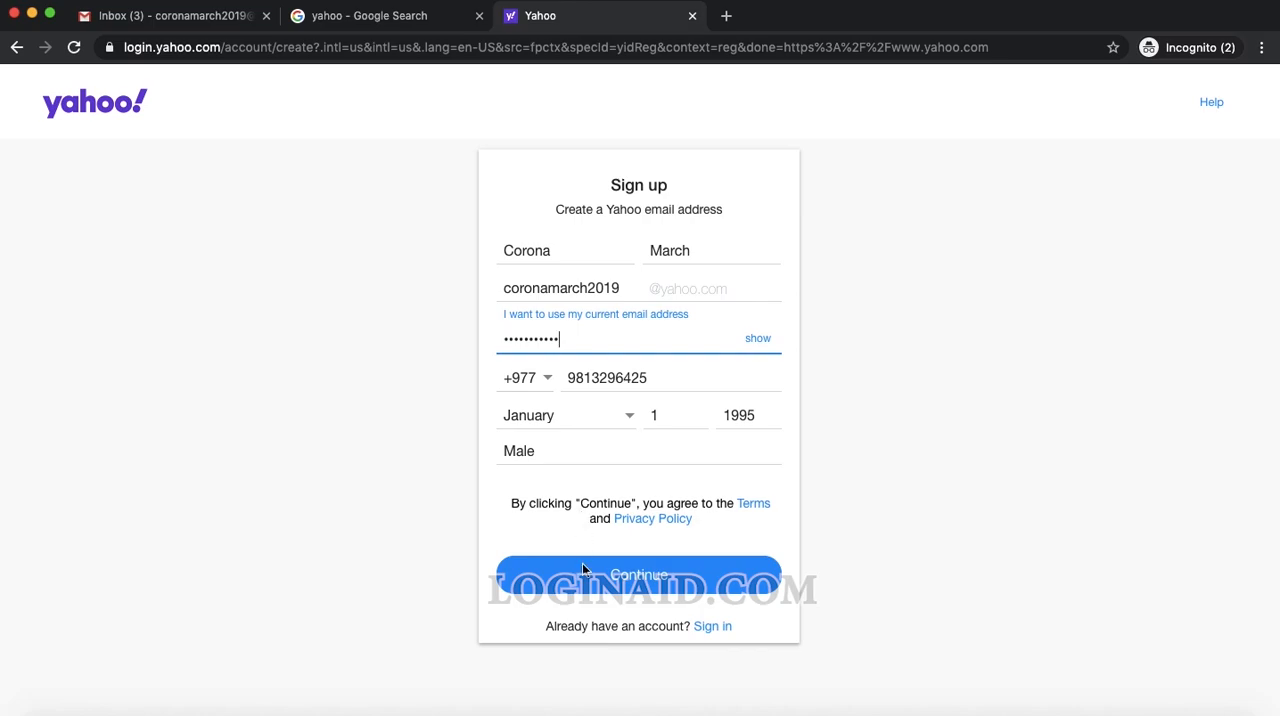
left_click(640, 574)
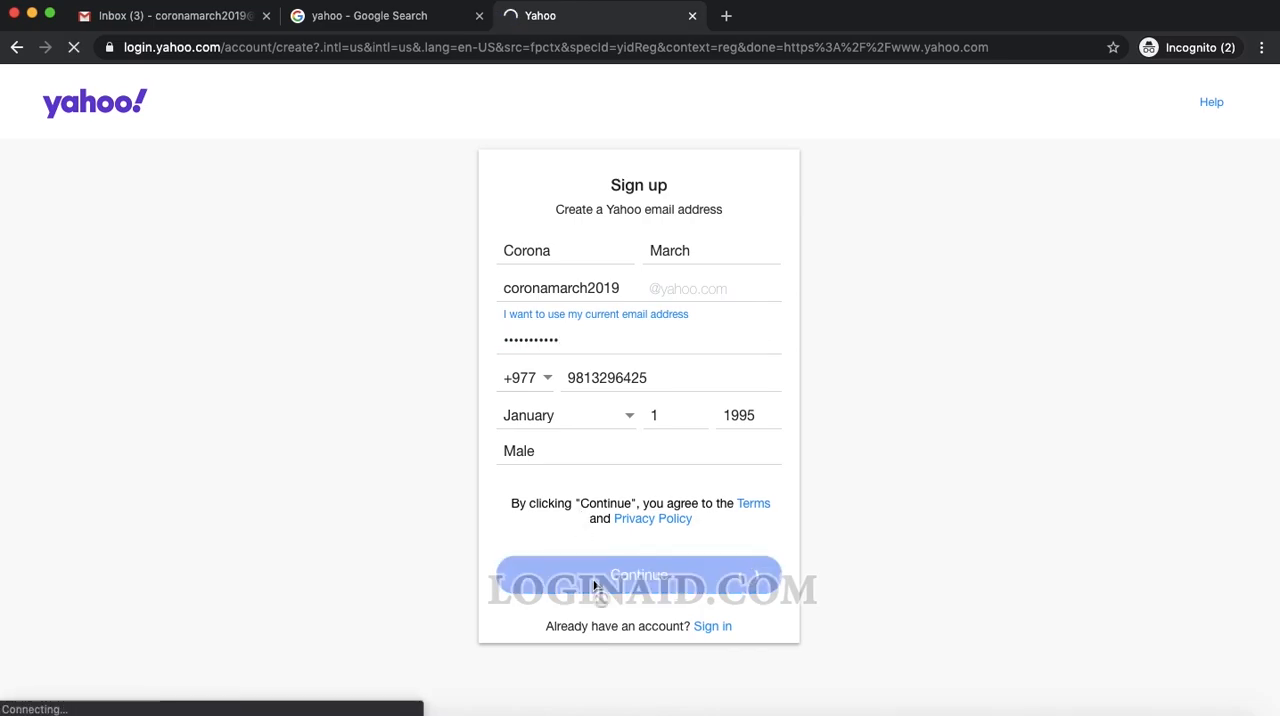
left_click(638, 576)
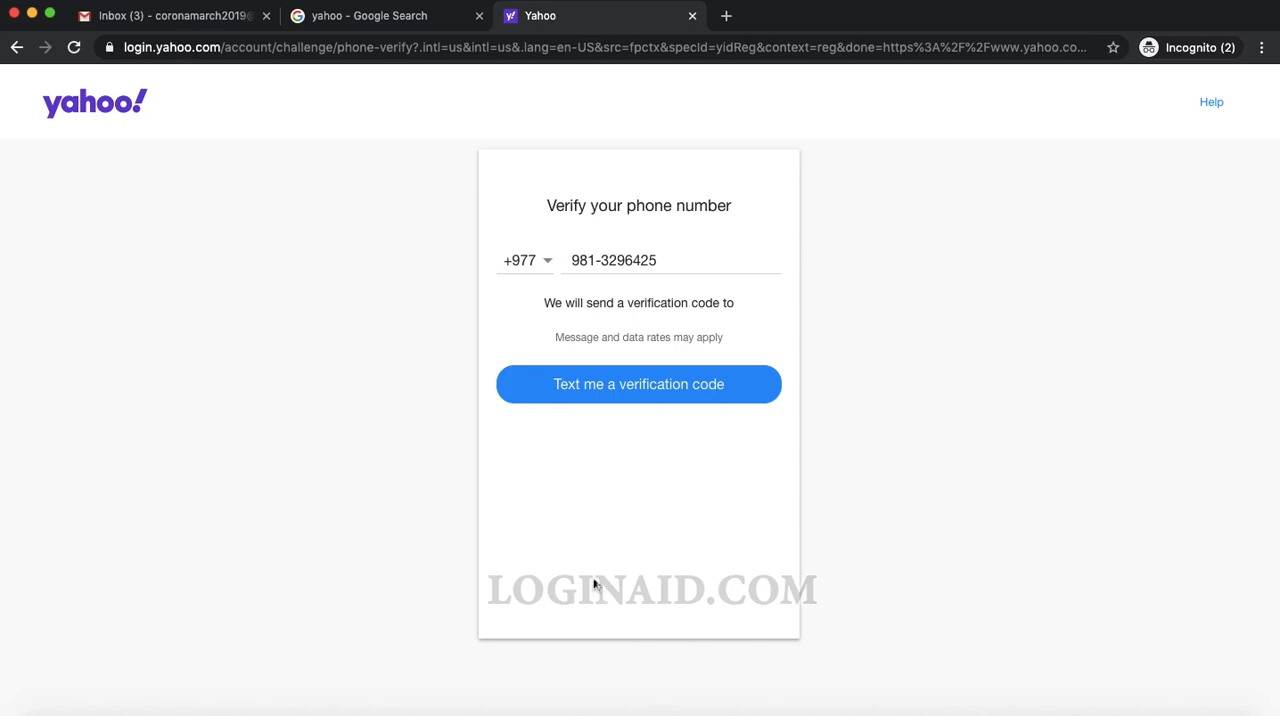
left_click(640, 384)
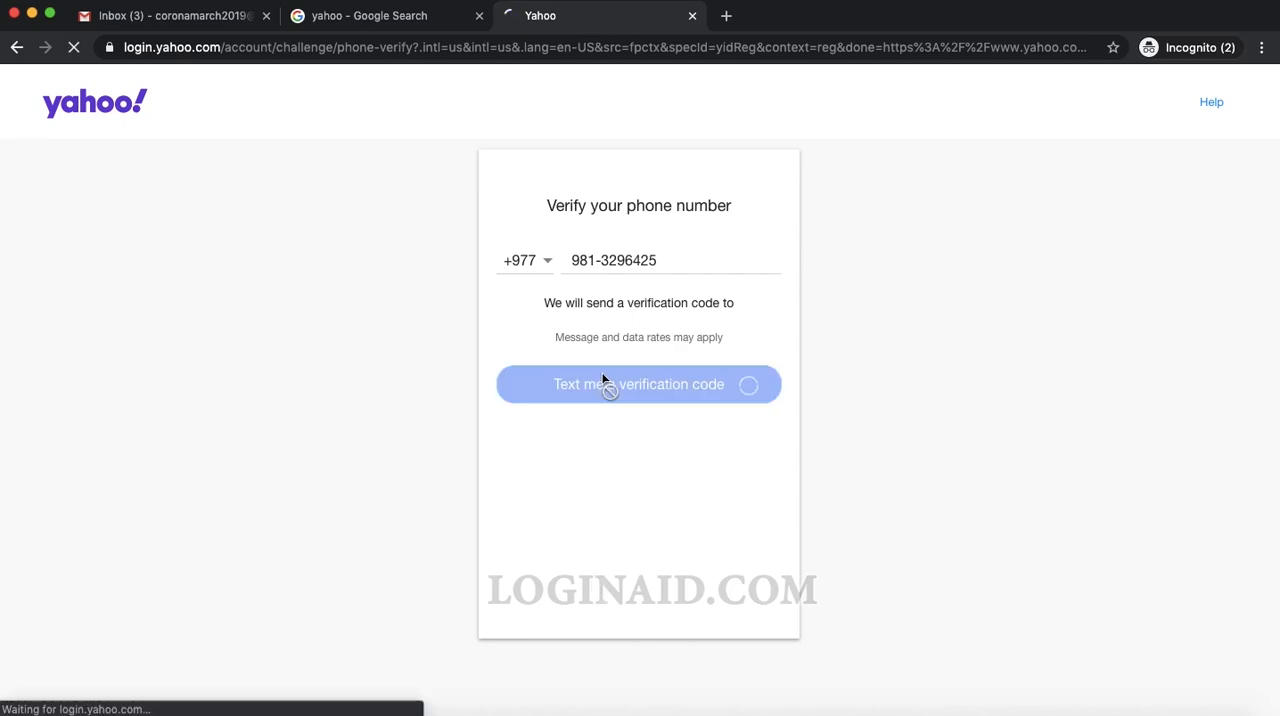
left_click(638, 384)
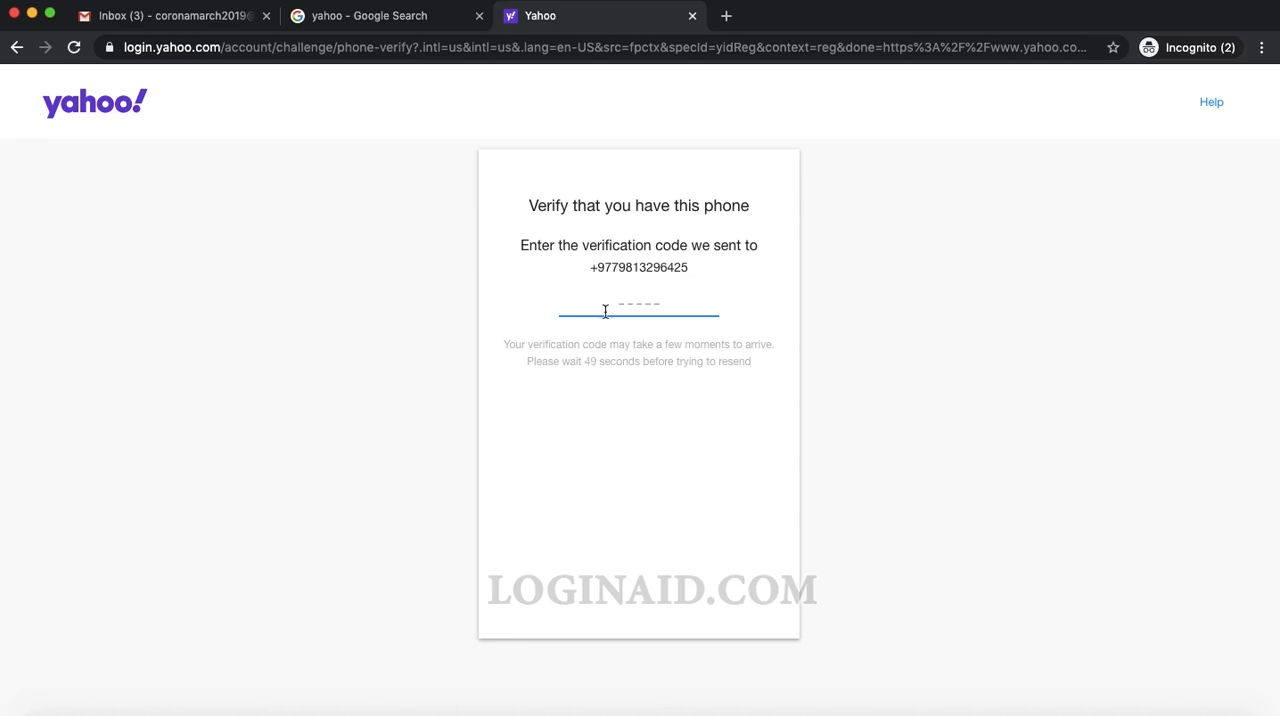
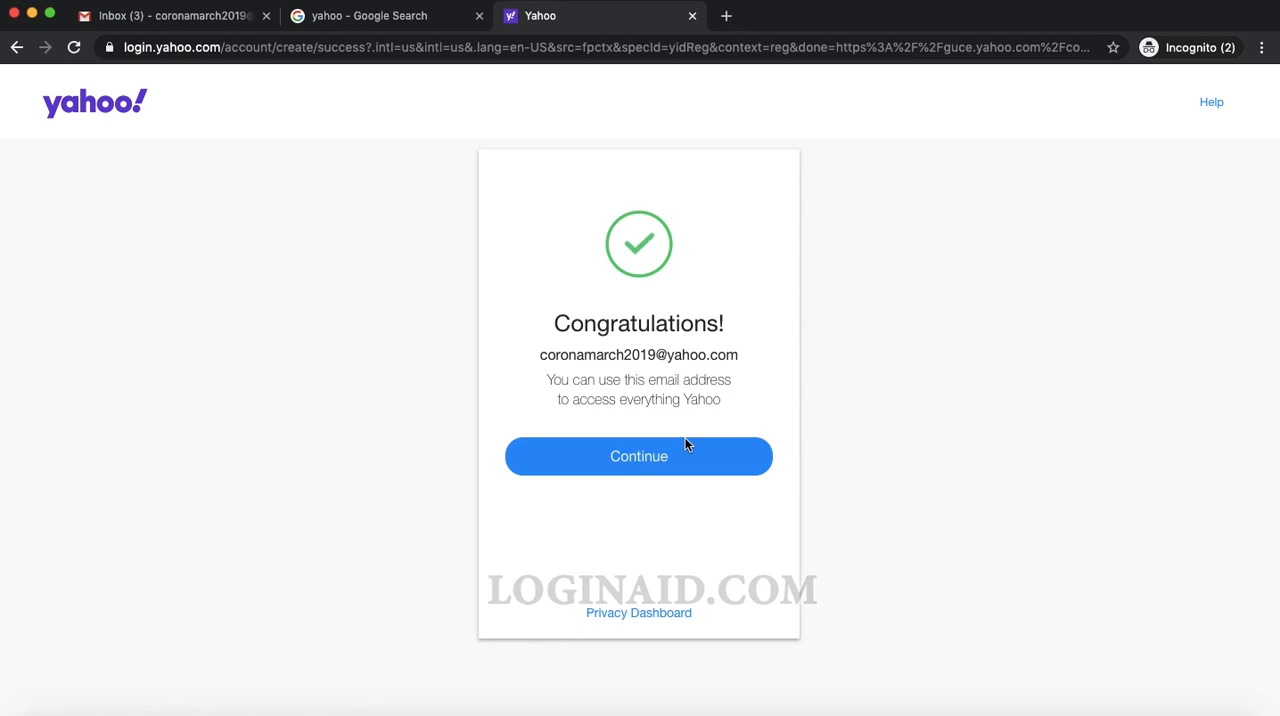
Continue to the homepage as Corona March and view the account details and welcome mail notice
left_click(638, 456)
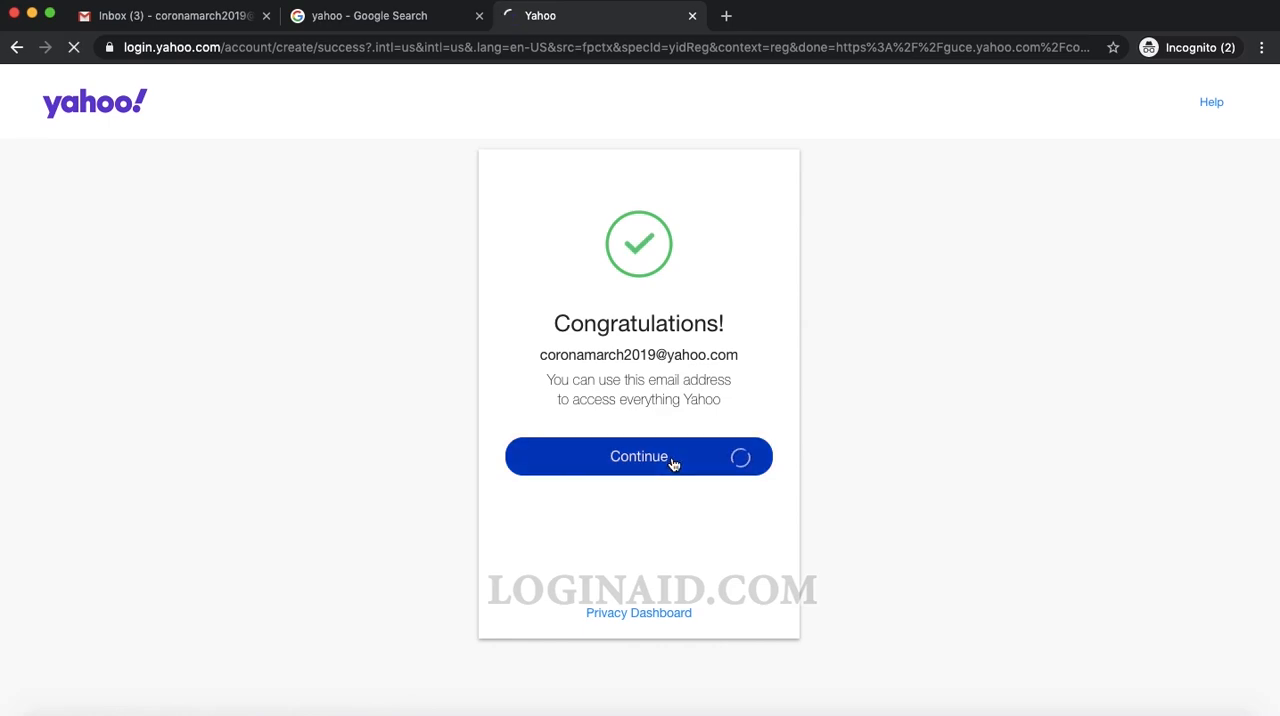
left_click(638, 456)
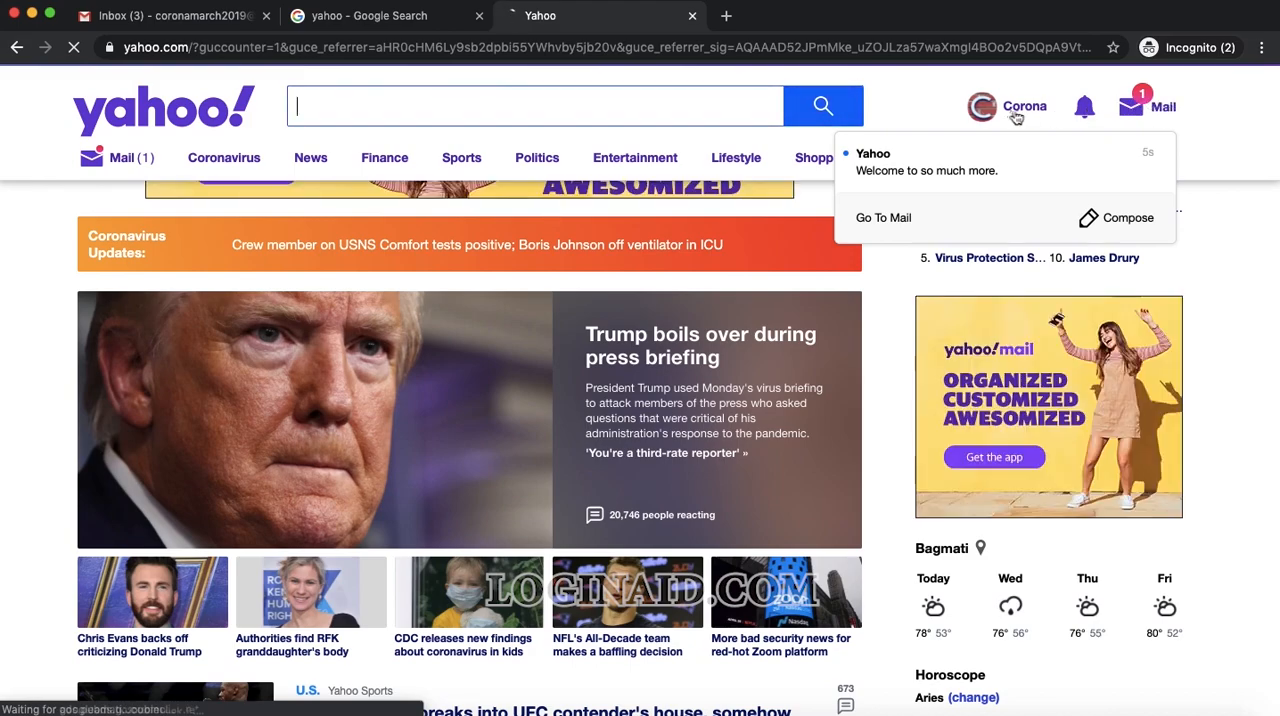
left_click(1008, 106)
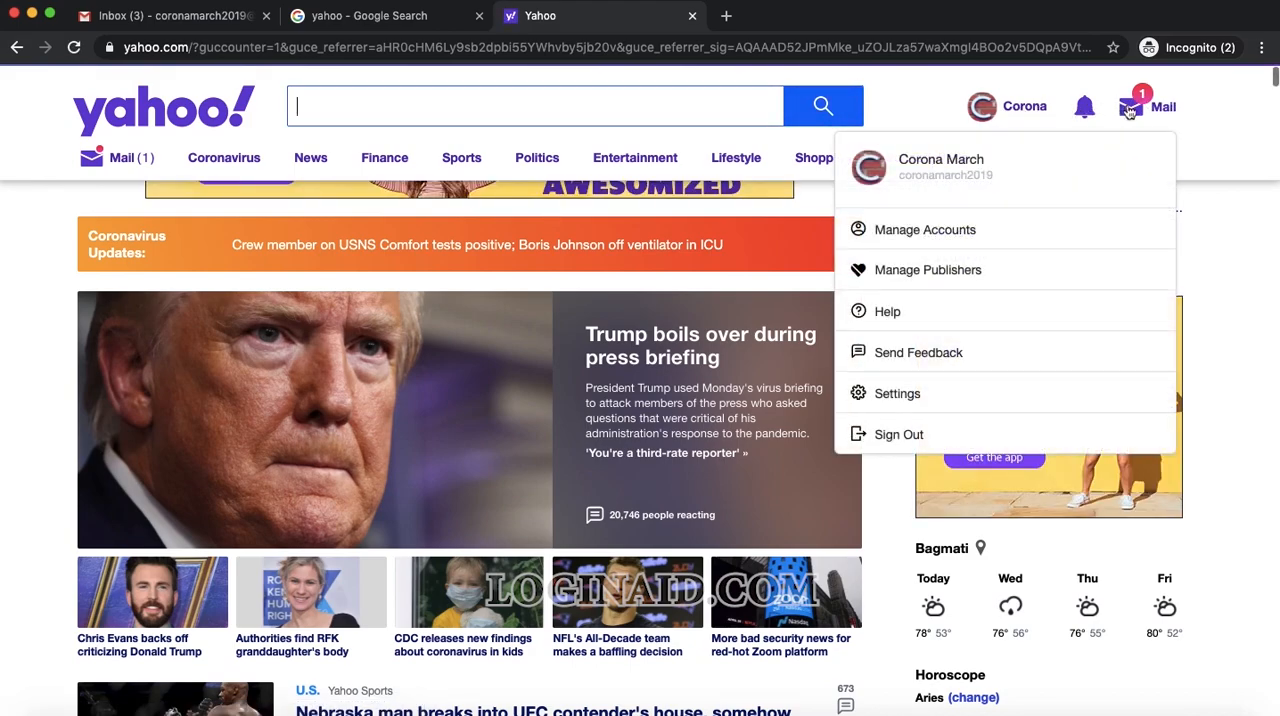
left_click(1130, 106)
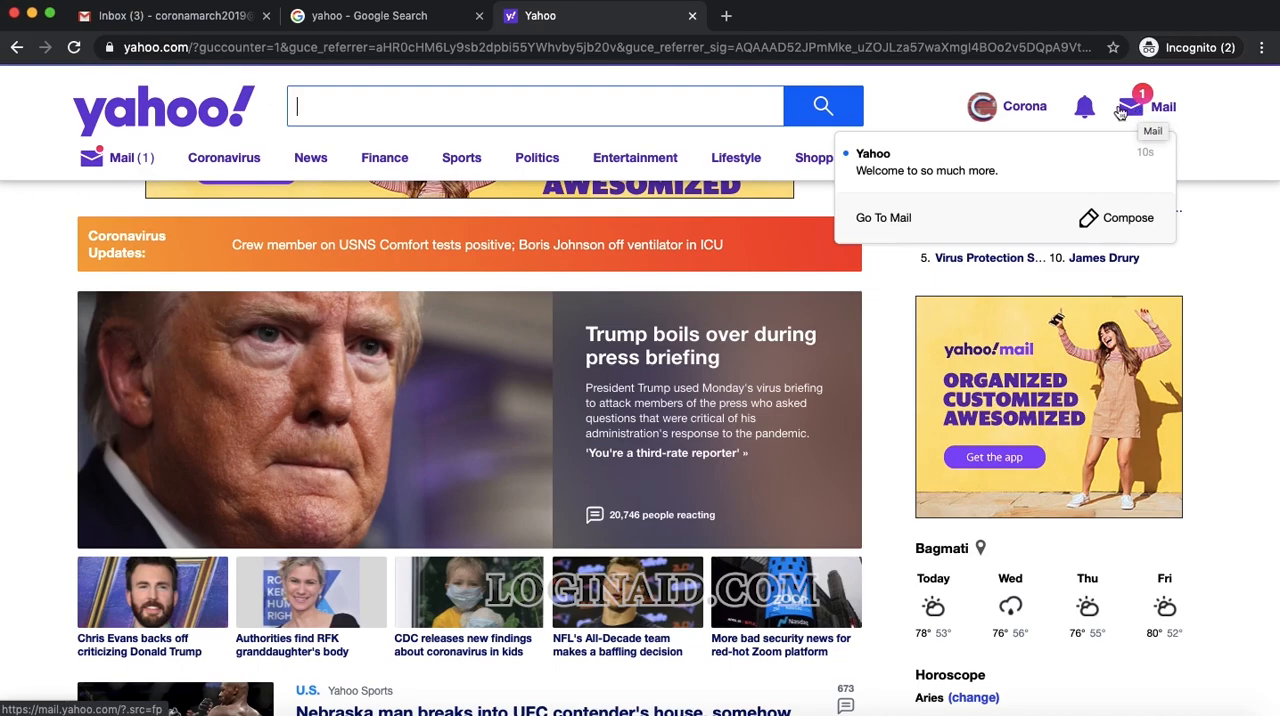